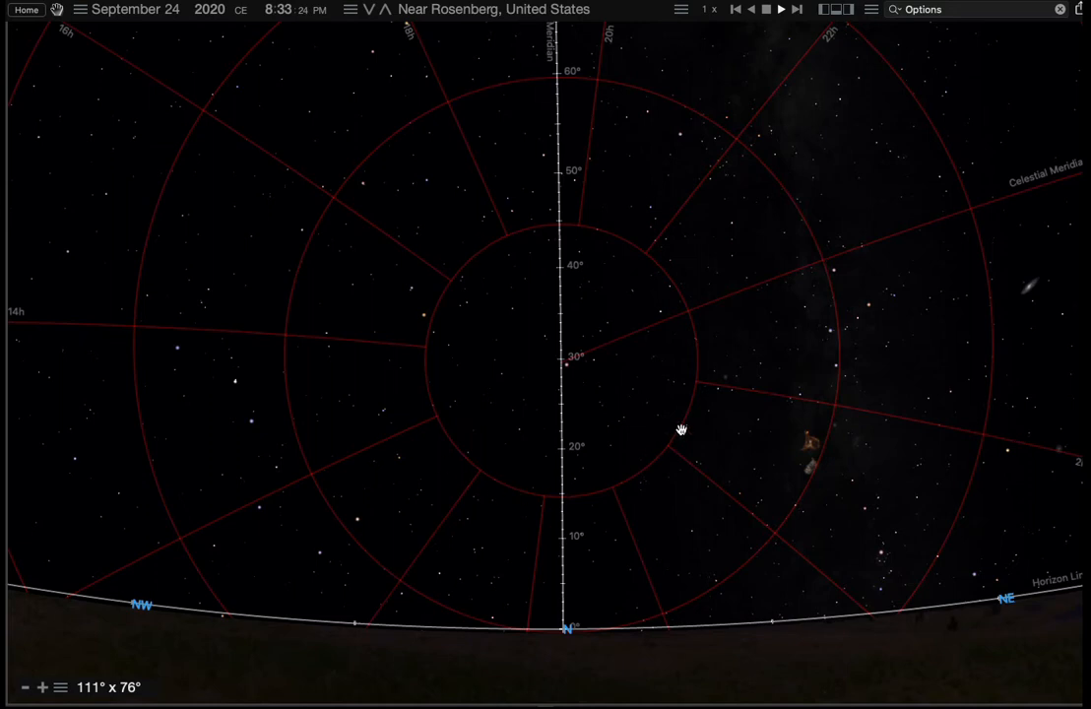
pyautogui.moveTo(717, 430)
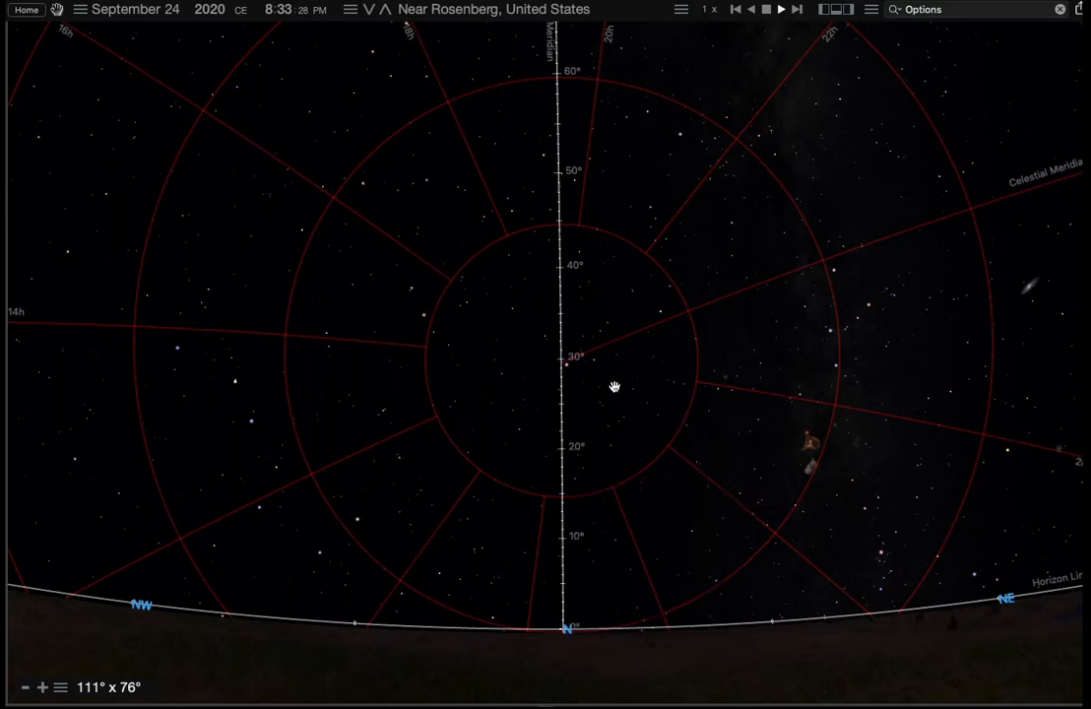
# Raise the time rate to 300x, then to 3000x so the sky moves quickly.
pyautogui.click(569, 370)
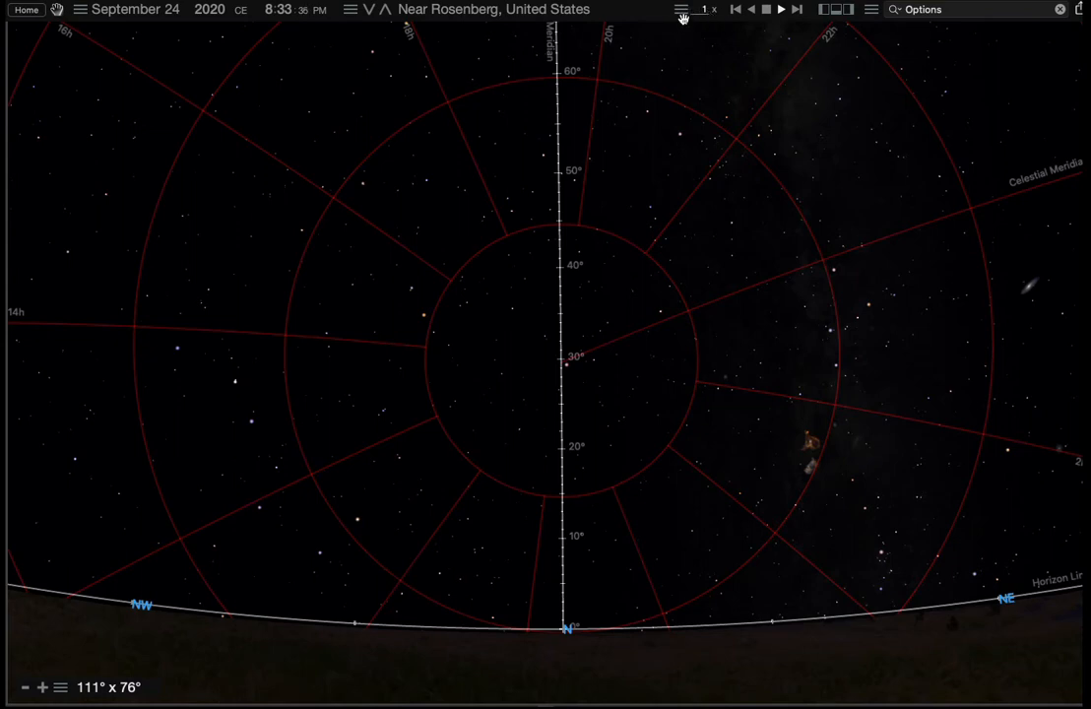
pyautogui.click(681, 8)
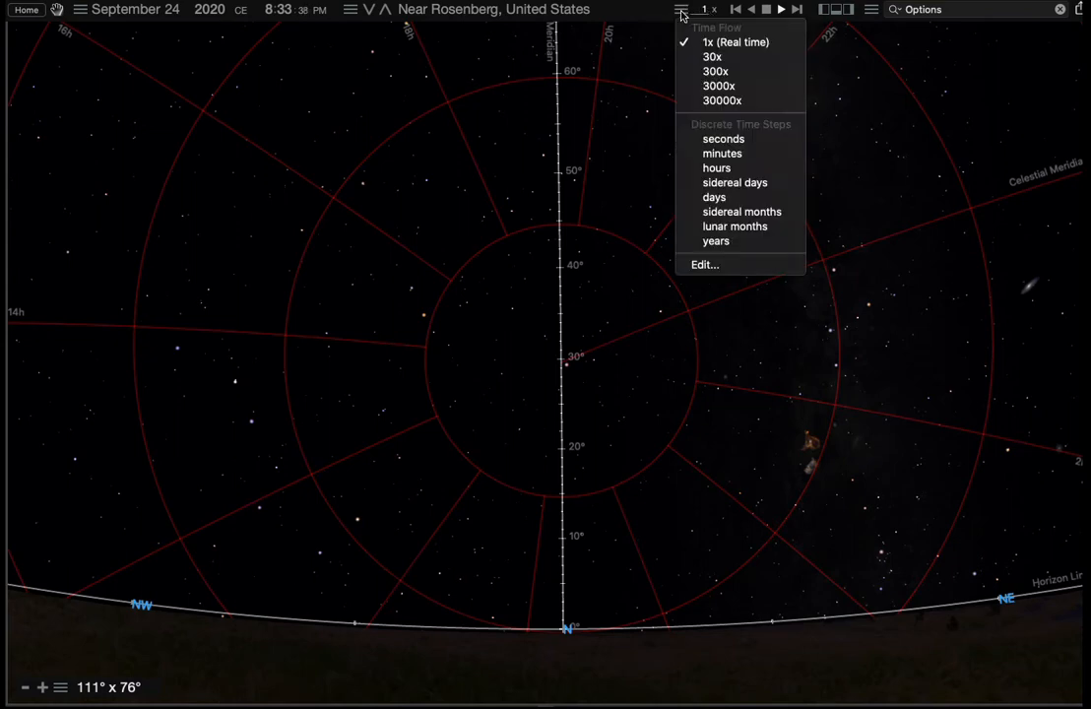
pyautogui.click(717, 71)
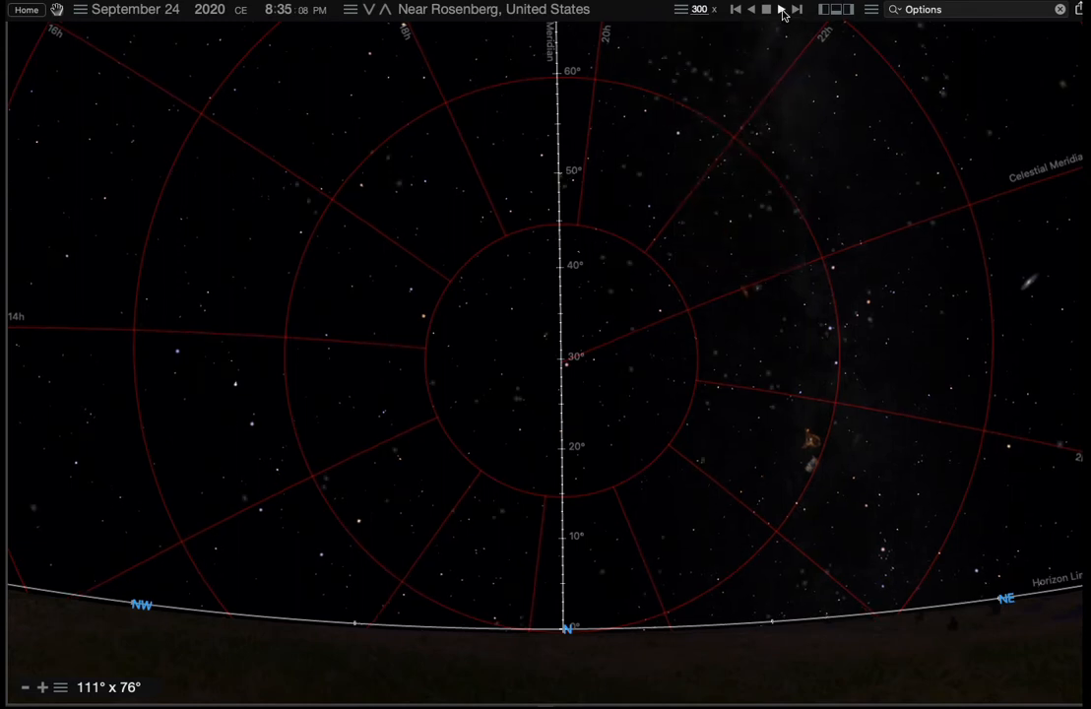
pyautogui.click(780, 7)
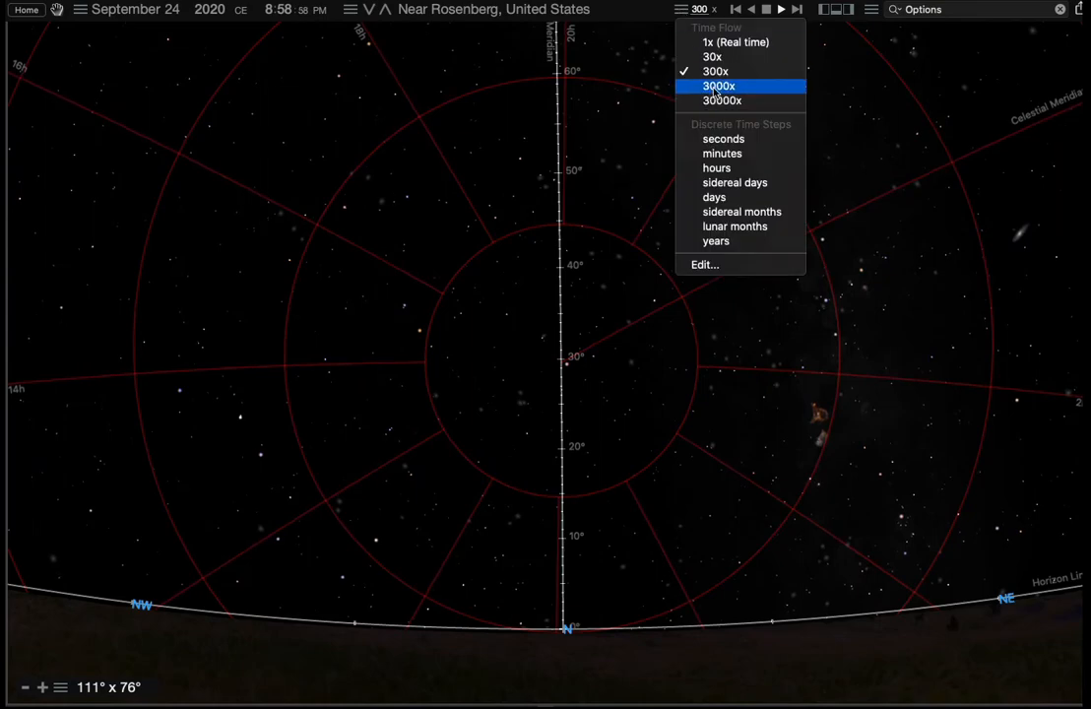
pyautogui.click(719, 86)
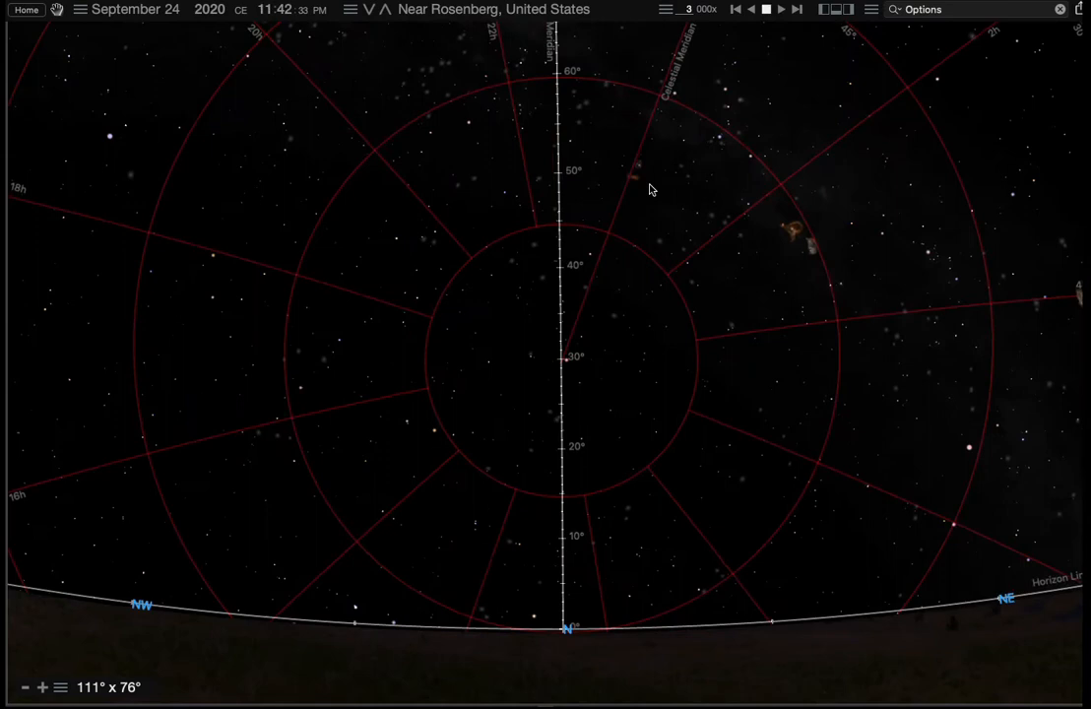
pyautogui.moveTo(536, 185)
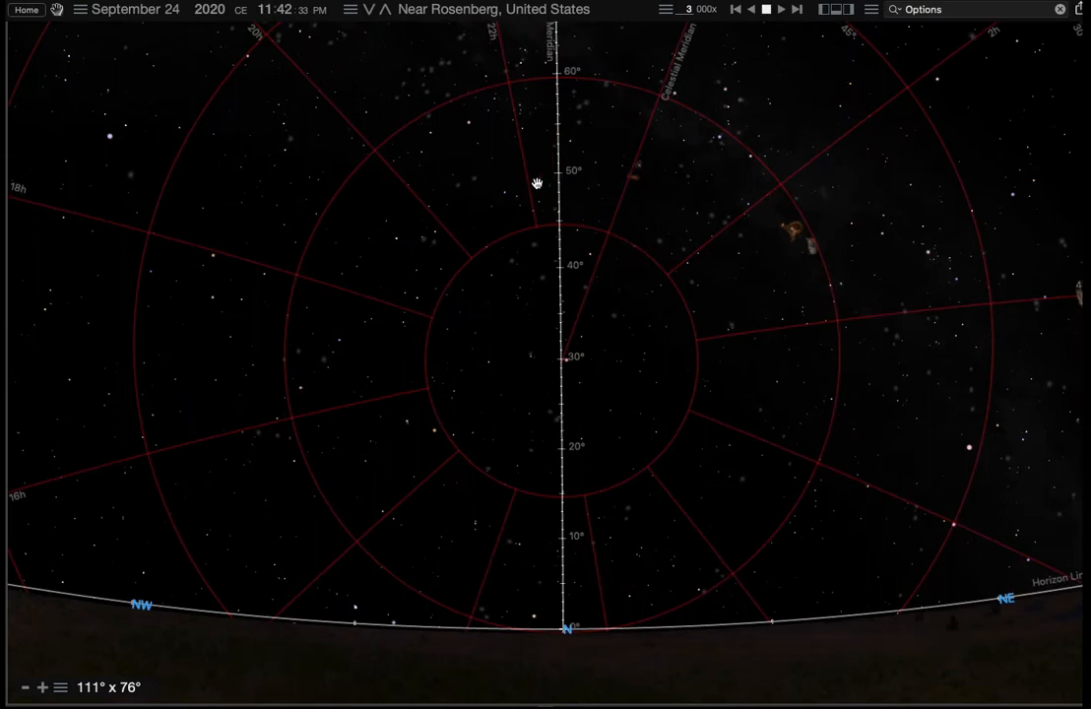
pyautogui.moveTo(508, 493)
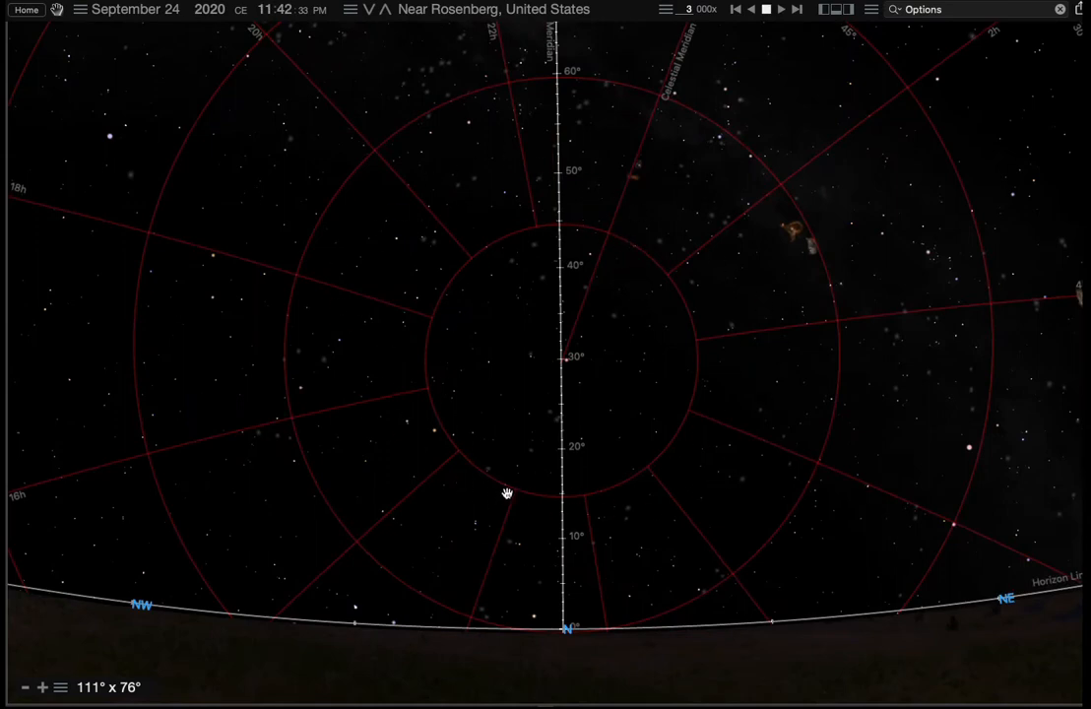
pyautogui.moveTo(669, 434)
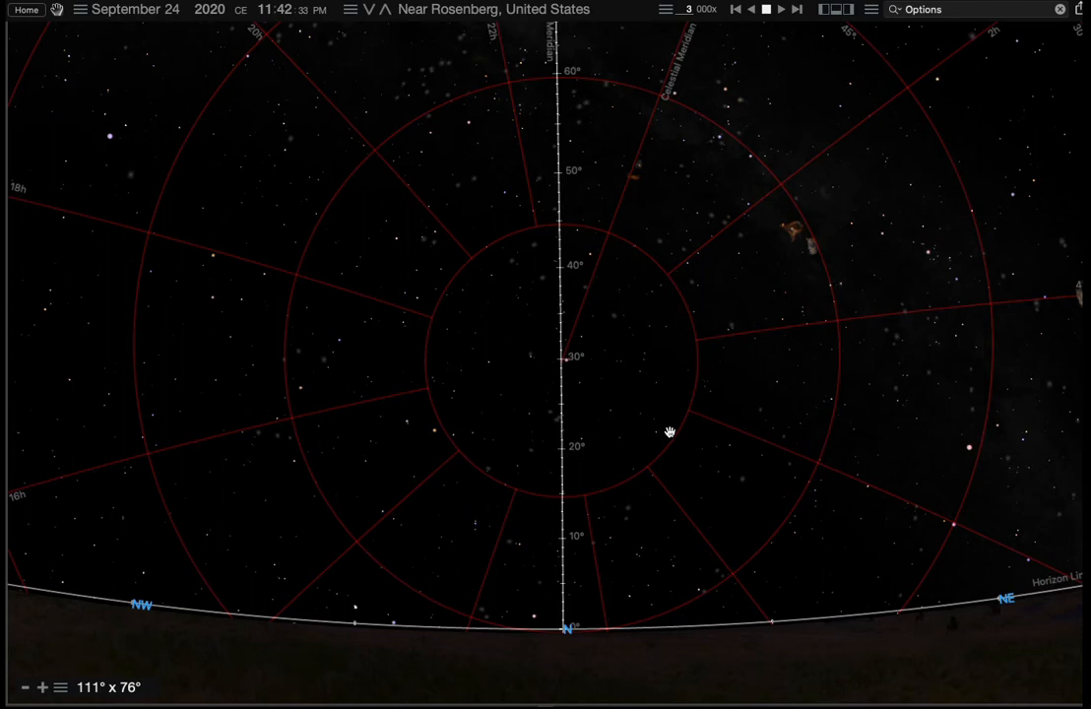
pyautogui.moveTo(890, 582)
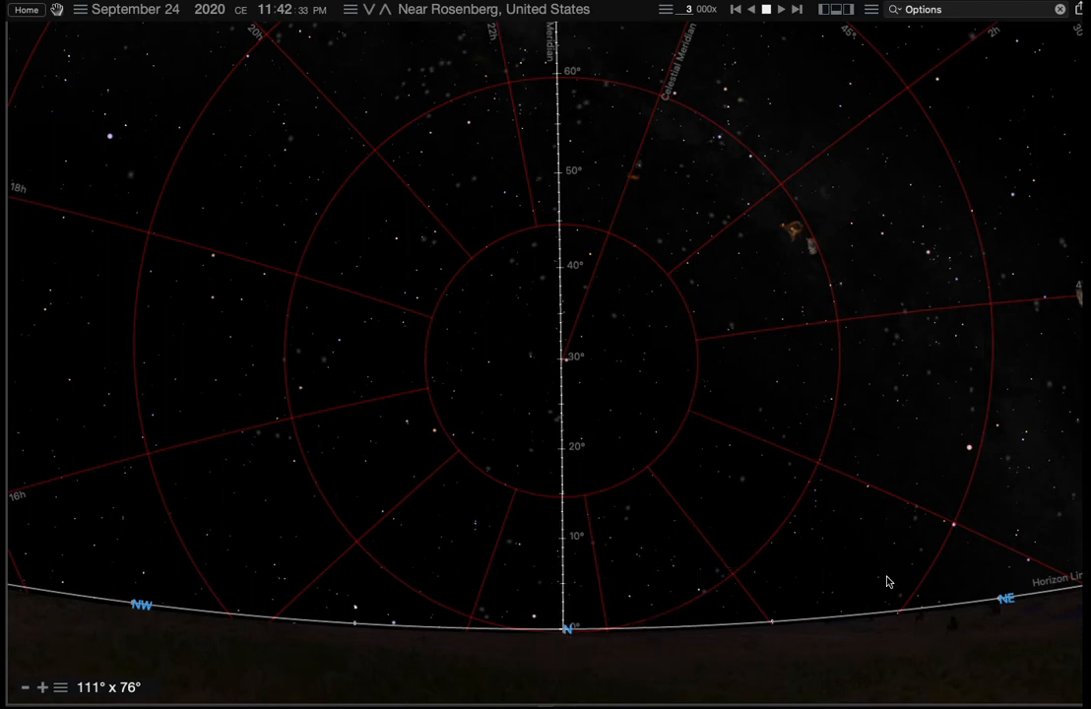
pyautogui.moveTo(426, 189)
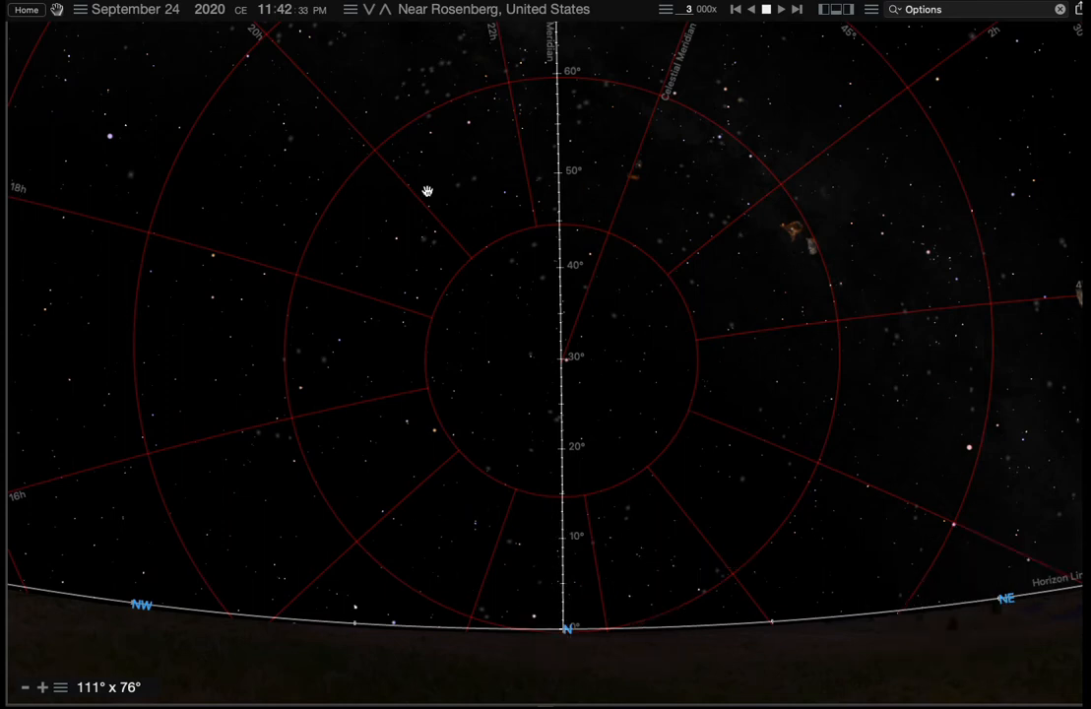
pyautogui.moveTo(620, 498)
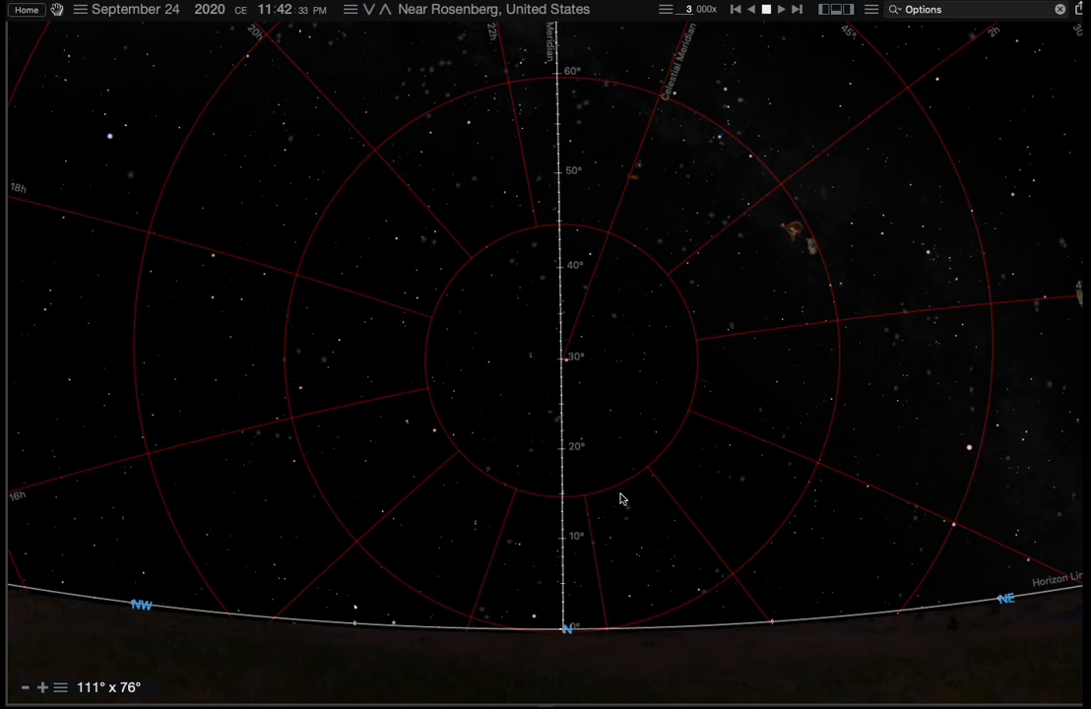
pyautogui.moveTo(602, 482)
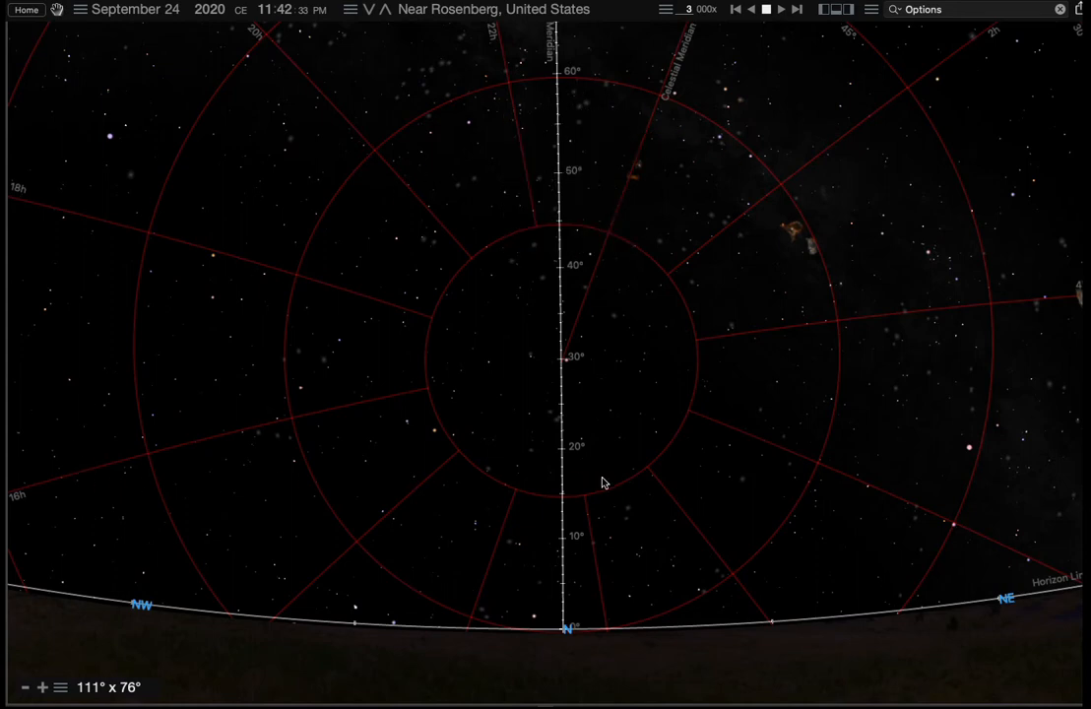
pyautogui.moveTo(666, 300)
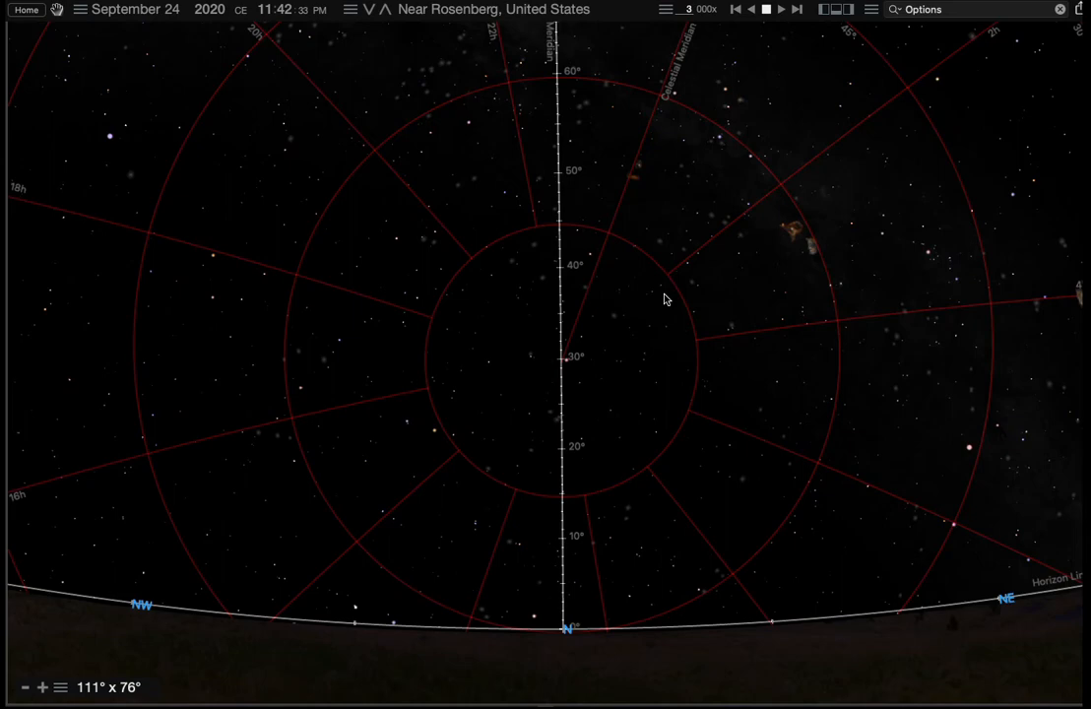
pyautogui.moveTo(352, 441)
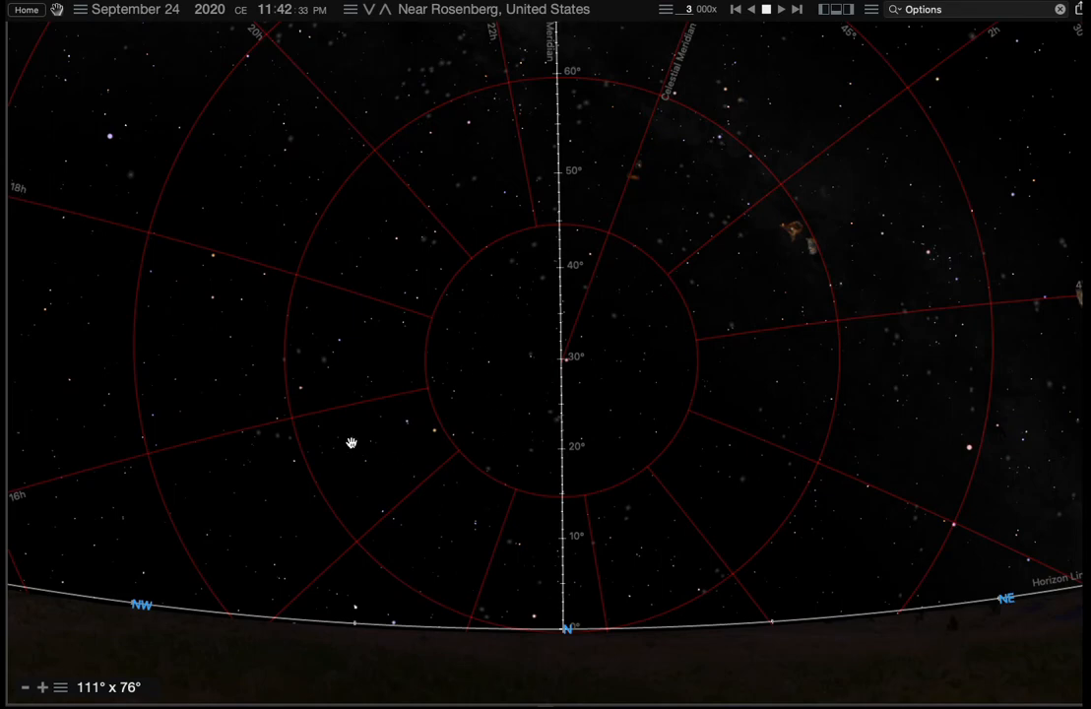
# Face the eastern sky where the celestial equator rises and stop time at 3:10 AM, September 25.
pyautogui.moveTo(350, 441); pyautogui.dragTo(753, 39)
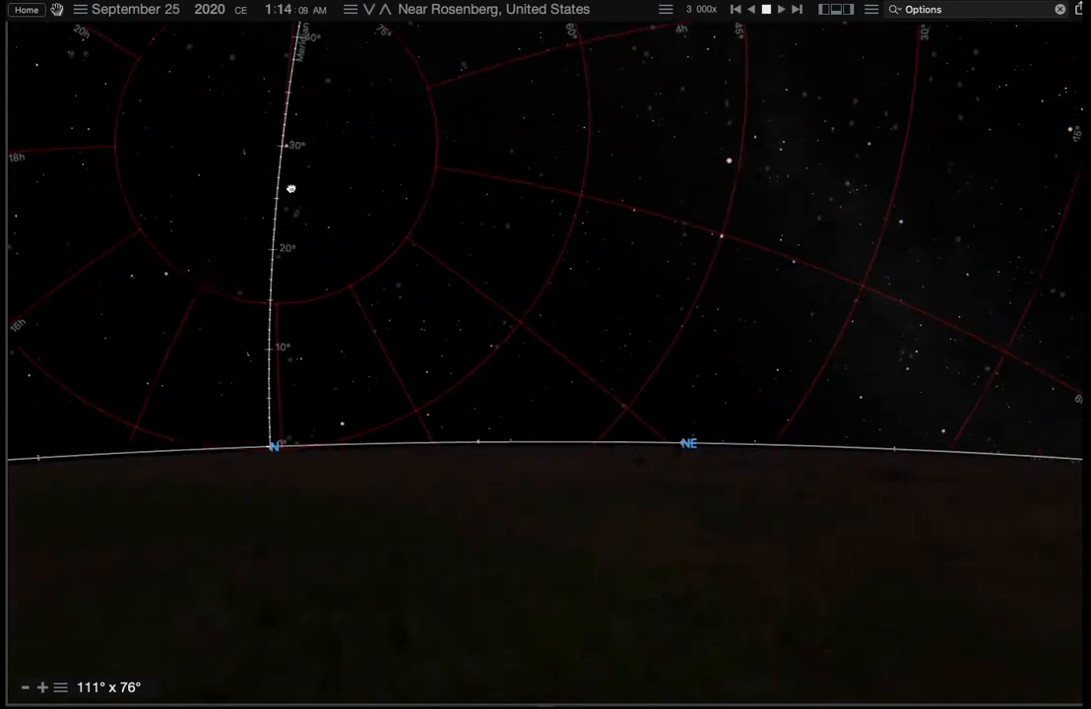
pyautogui.moveTo(292, 189); pyautogui.dragTo(812, 40)
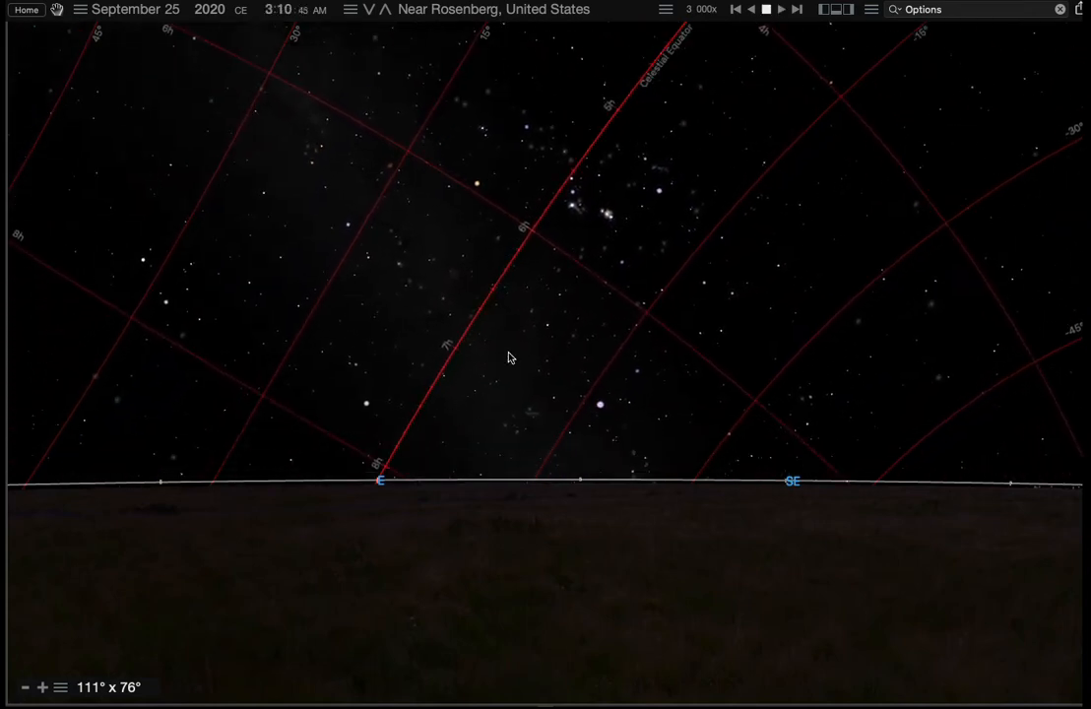
pyautogui.click(611, 215)
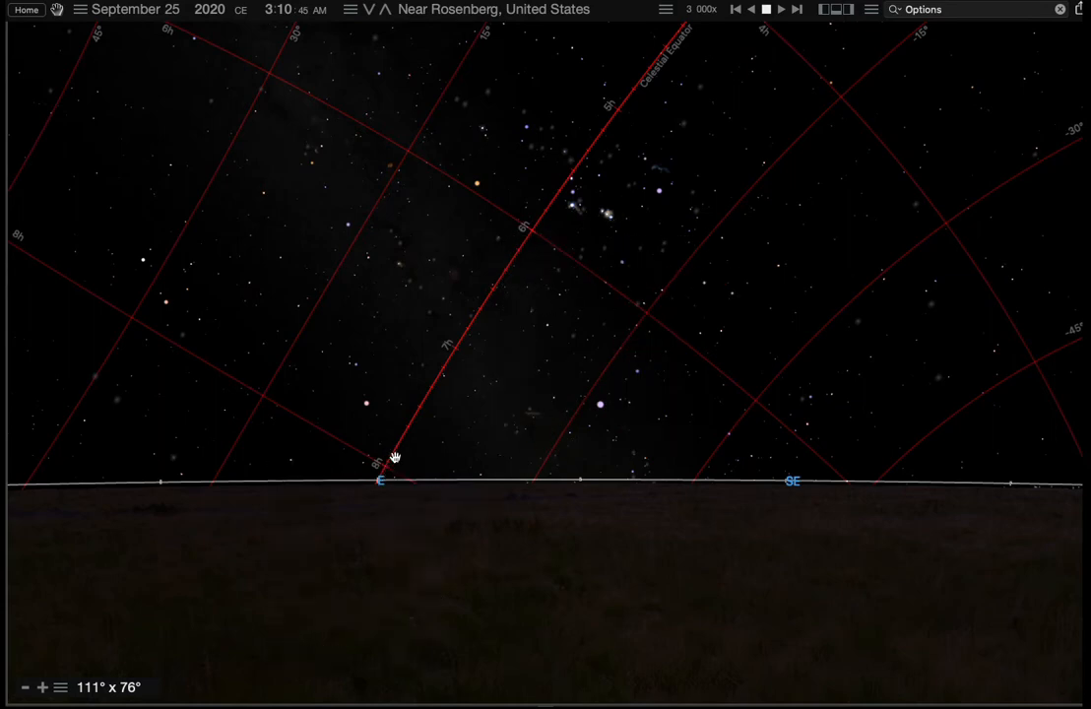
# Pan the sky to centre the celestial equator's crossing on the eastern horizon.
pyautogui.moveTo(394, 457); pyautogui.dragTo(627, 390)
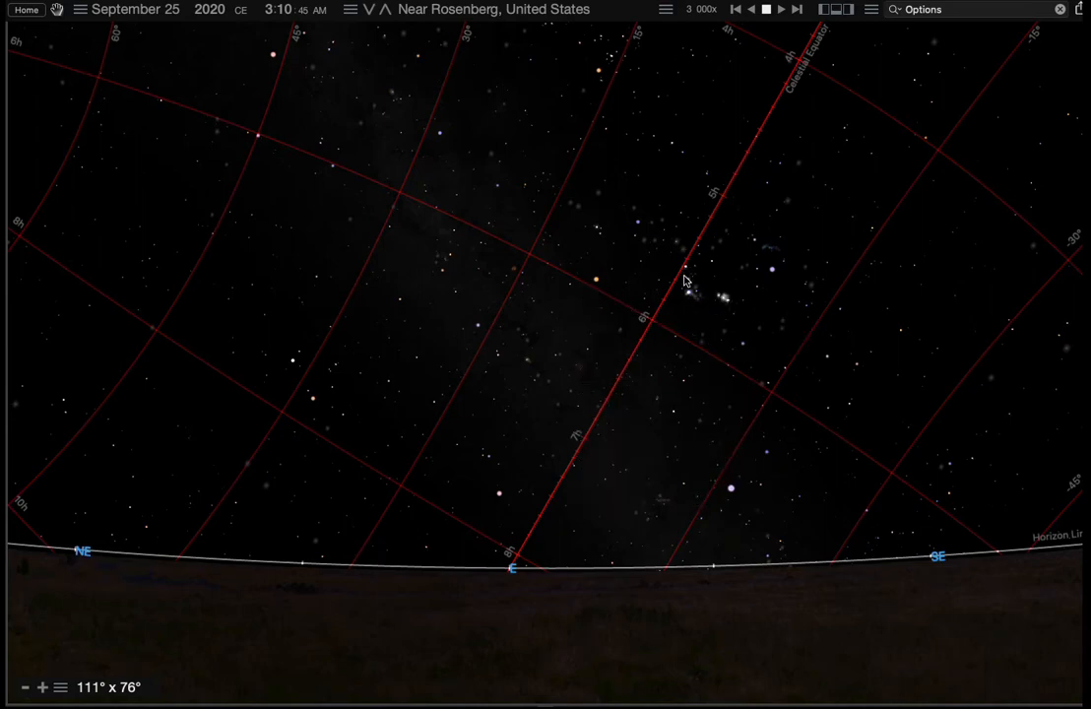
pyautogui.moveTo(384, 217)
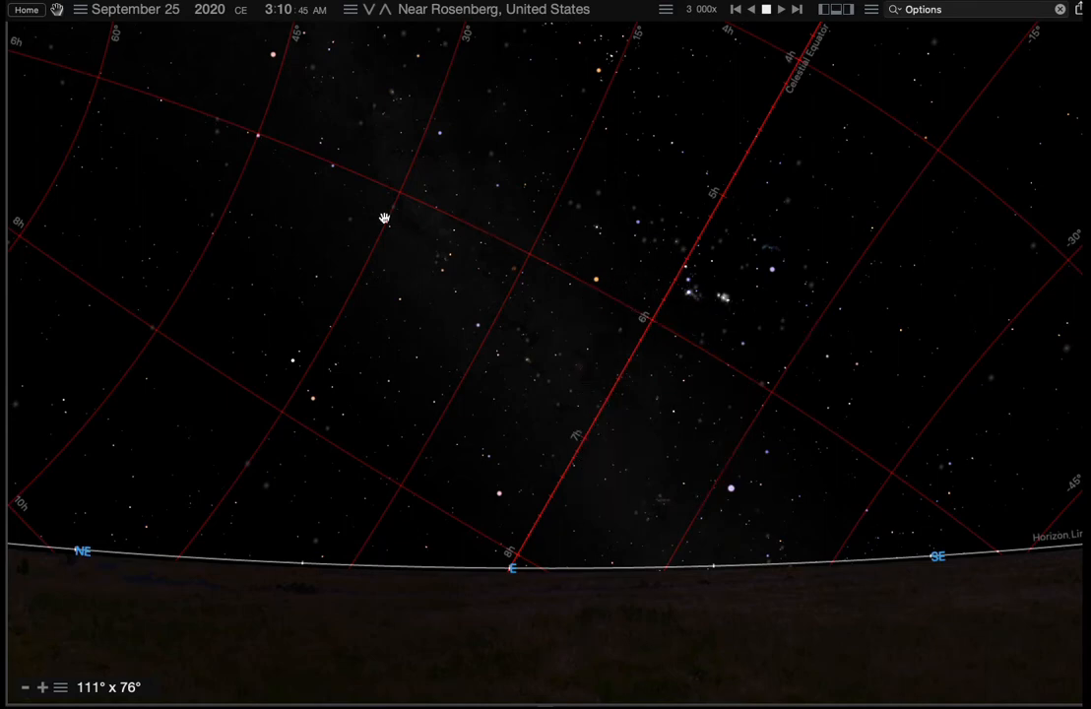
pyautogui.moveTo(384, 217); pyautogui.dragTo(693, 359)
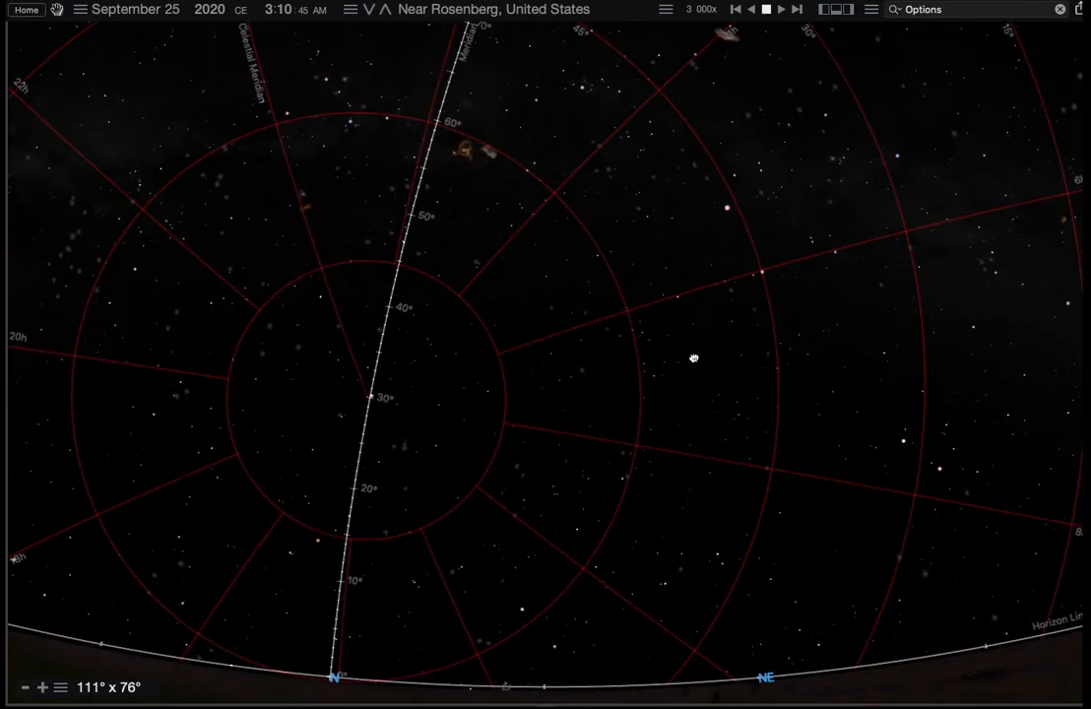
pyautogui.moveTo(693, 358); pyautogui.dragTo(887, 412)
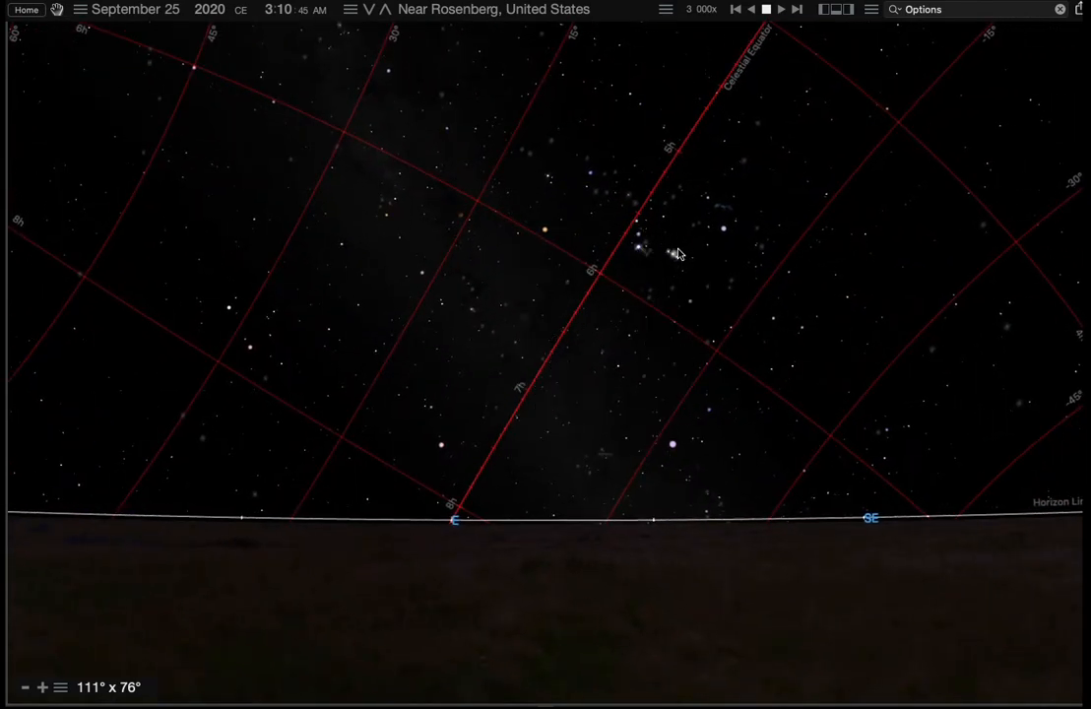
pyautogui.moveTo(678, 254); pyautogui.dragTo(832, 485)
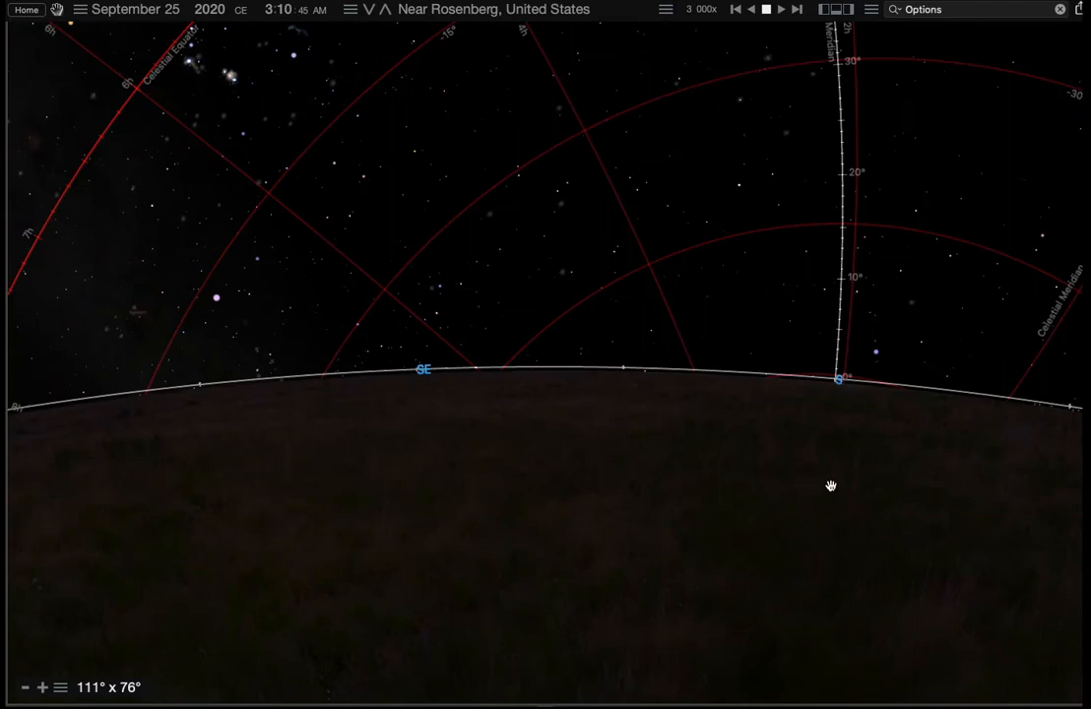
pyautogui.moveTo(831, 485); pyautogui.dragTo(885, 449)
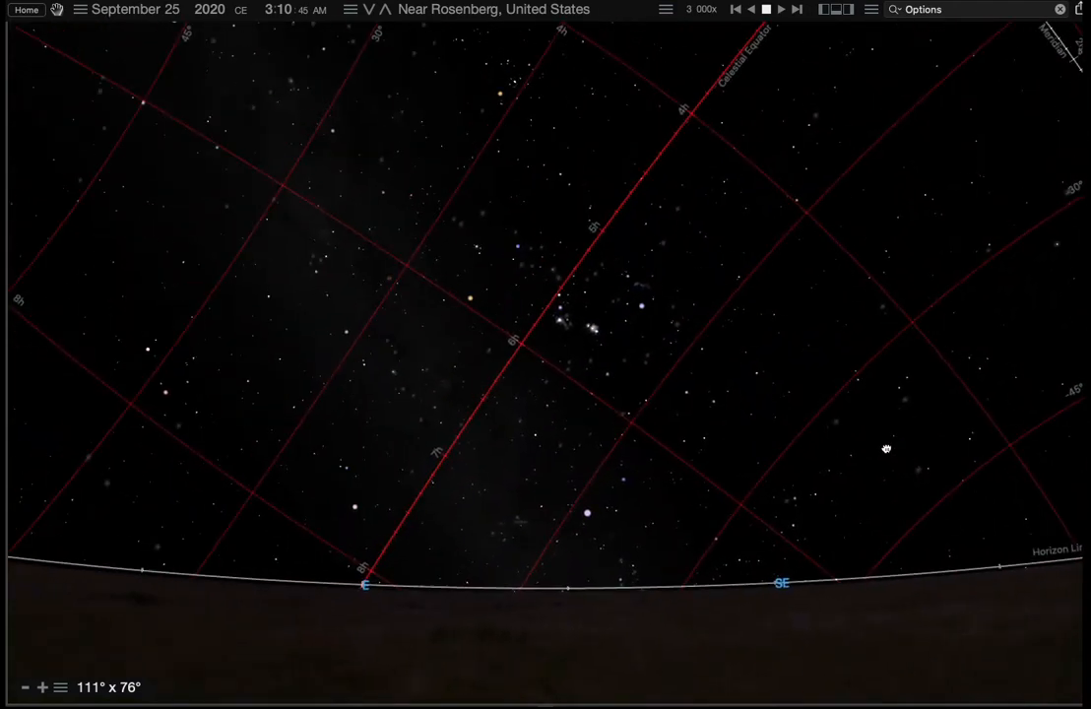
pyautogui.moveTo(886, 449); pyautogui.dragTo(512, 390)
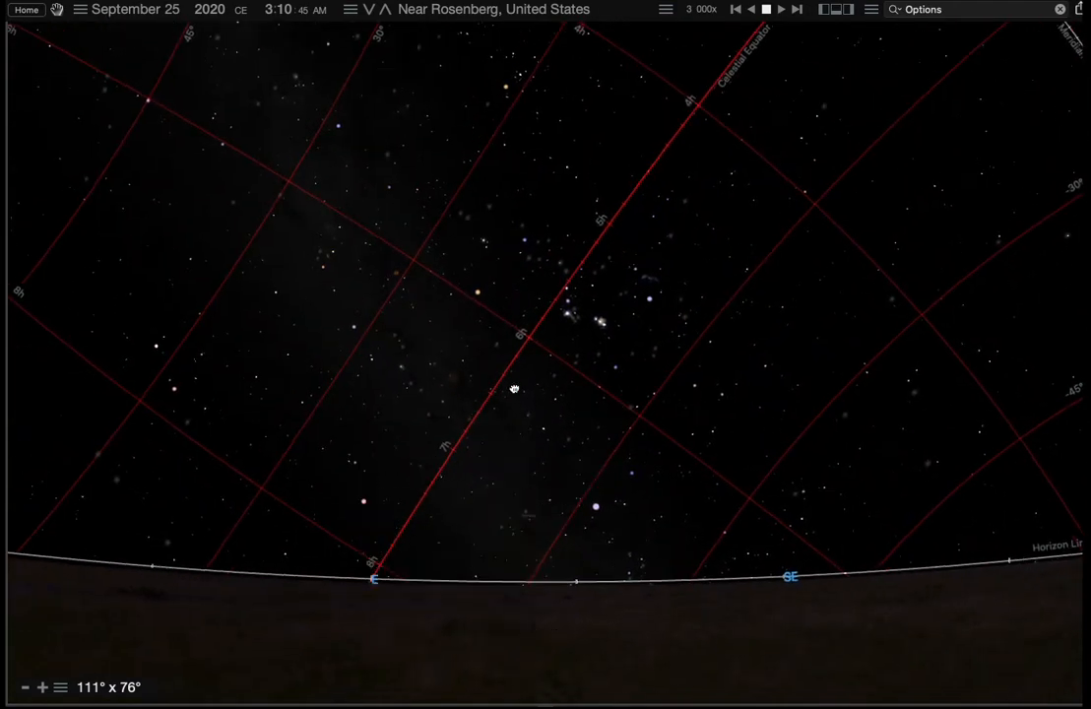
pyautogui.moveTo(512, 390); pyautogui.dragTo(587, 346)
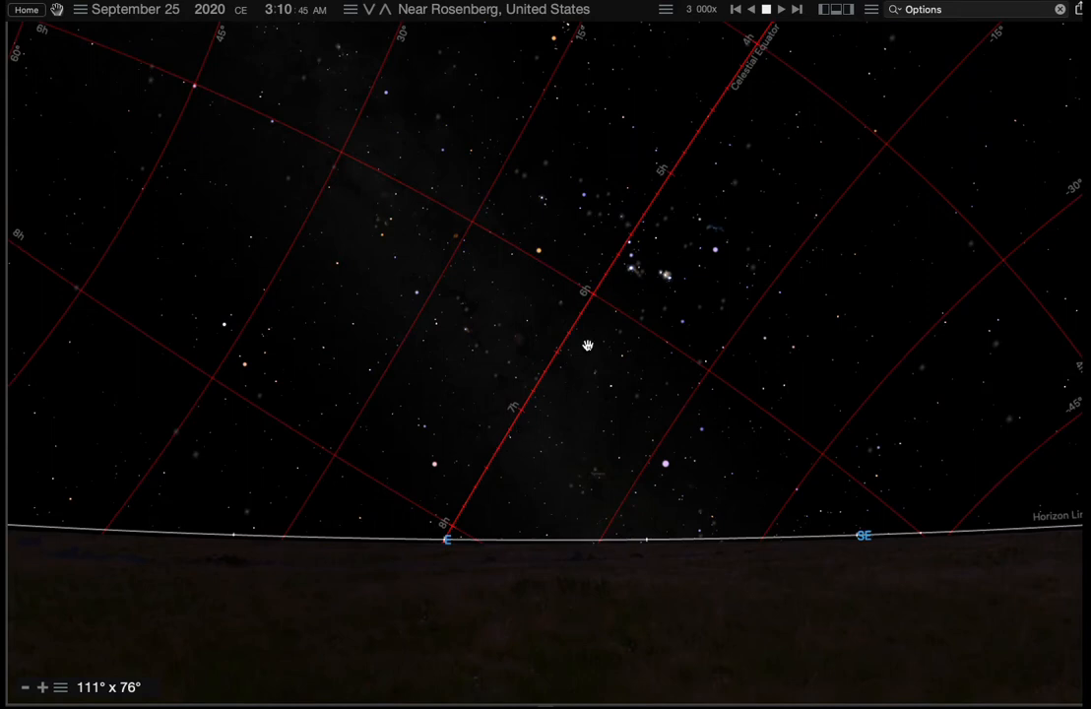
pyautogui.moveTo(123, 307)
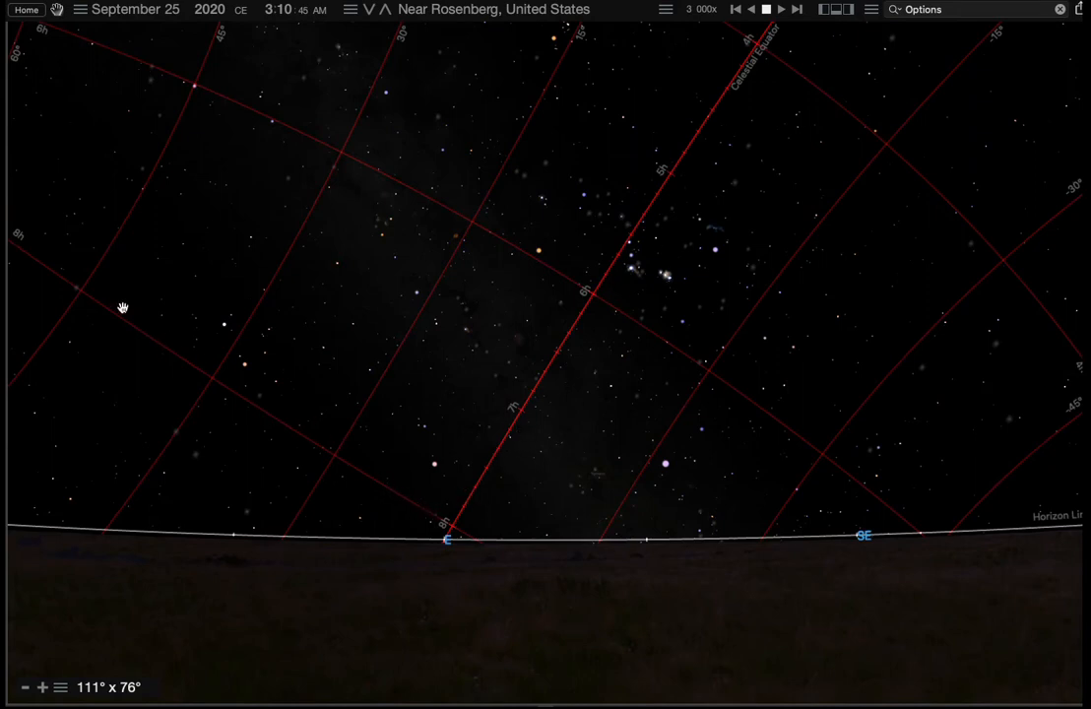
pyautogui.moveTo(694, 304)
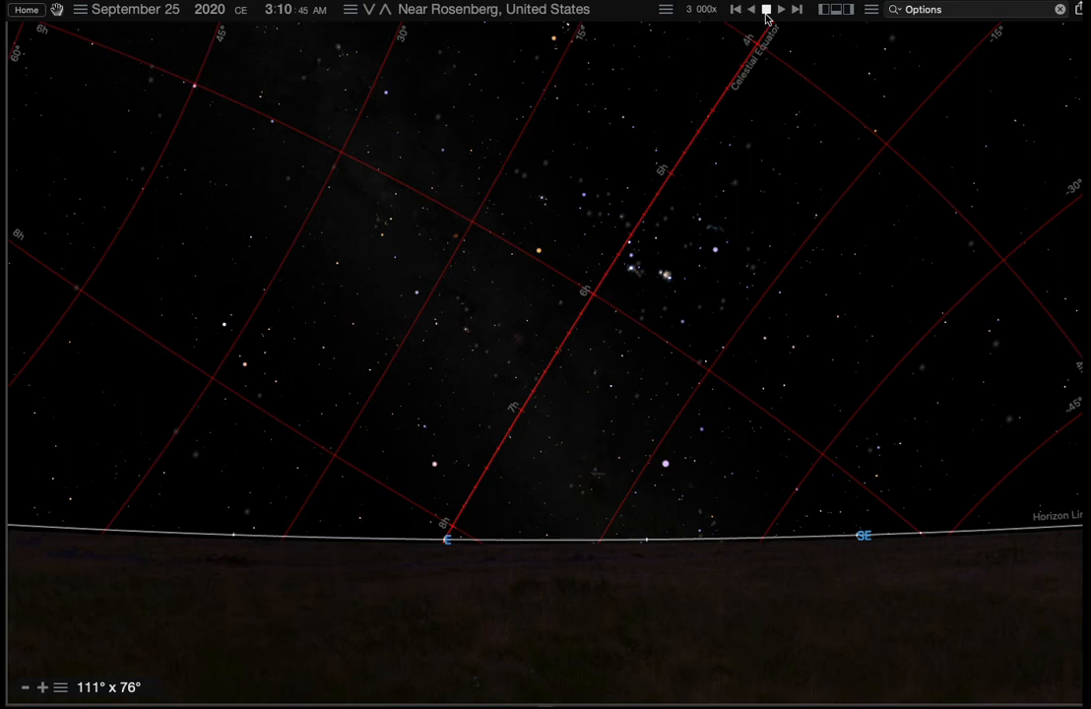
# Run time back to 12:16 AM, then forward to stop at 5:08 AM on September 25.
pyautogui.click(750, 8)
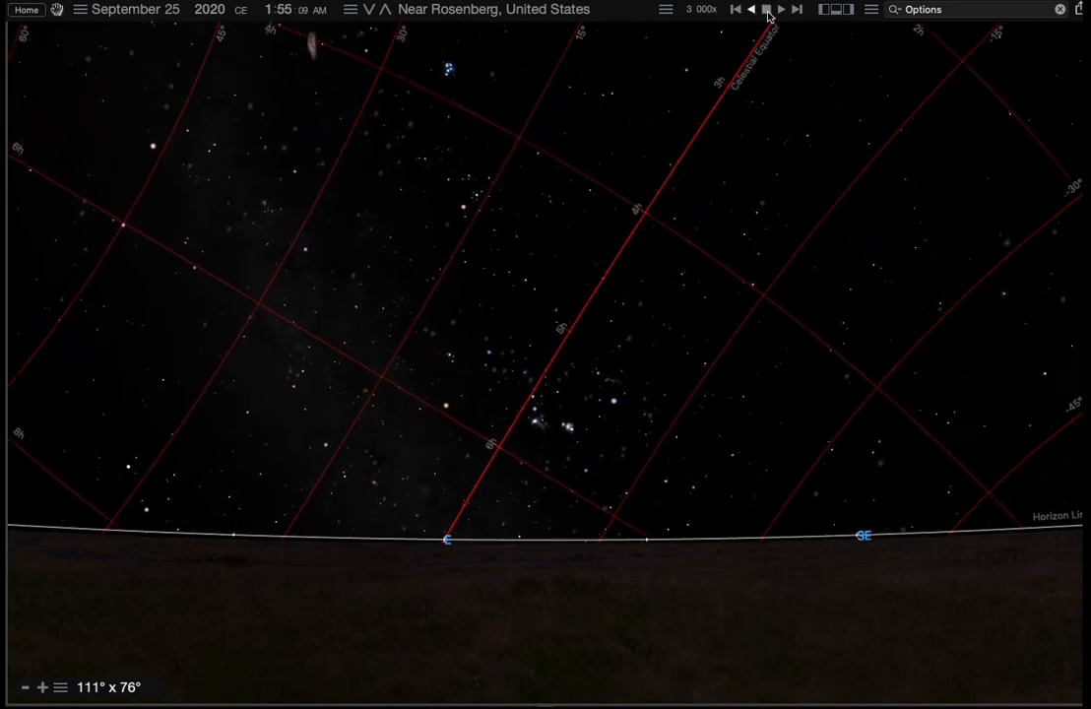
pyautogui.click(750, 8)
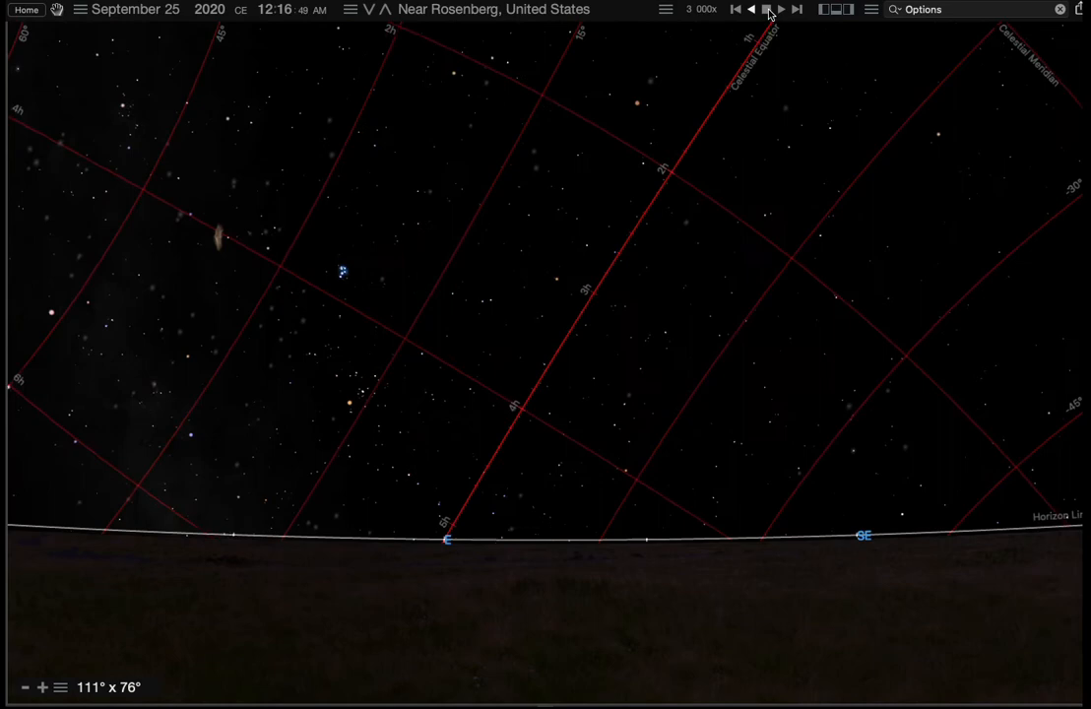
pyautogui.click(769, 7)
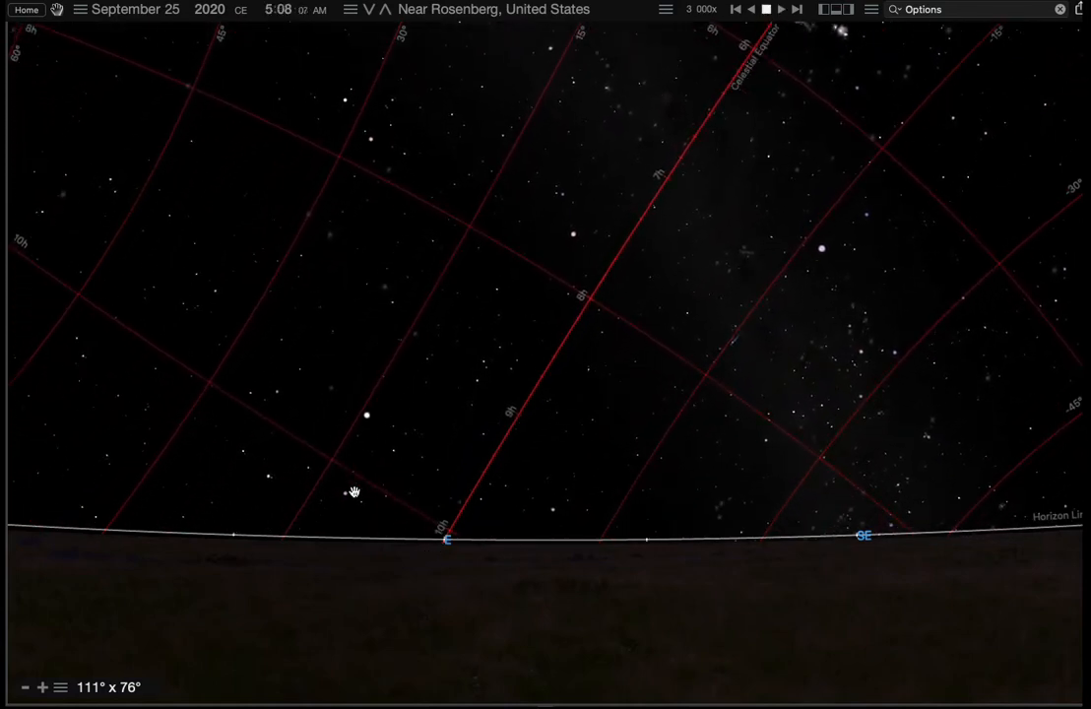
pyautogui.click(449, 540)
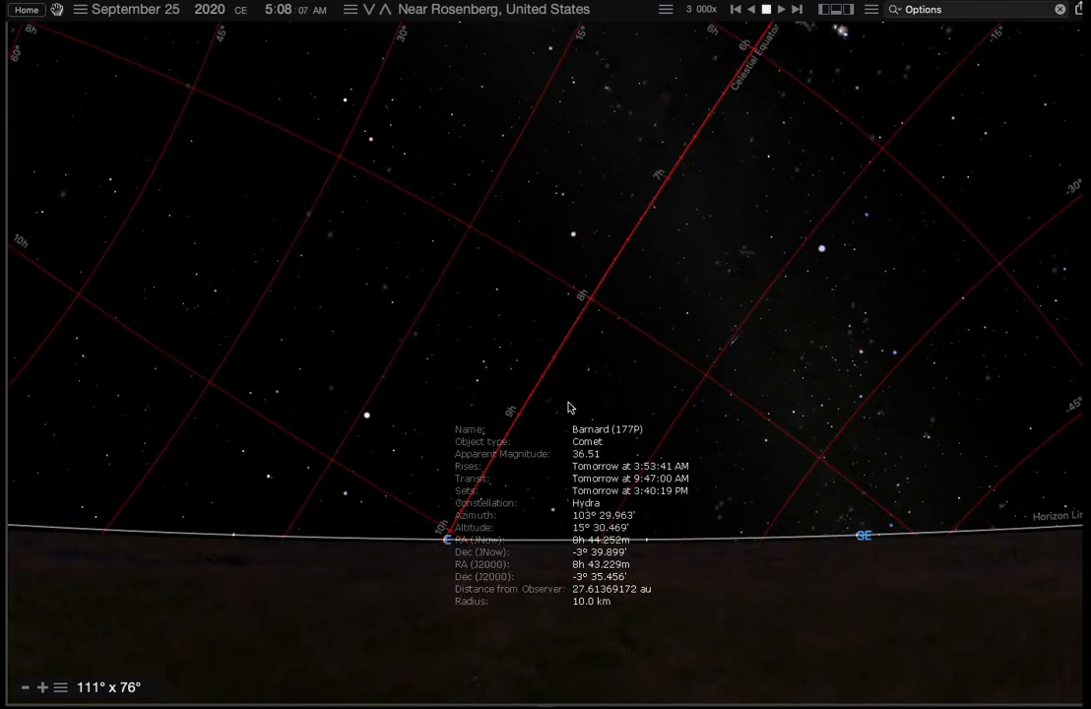
pyautogui.click(572, 408)
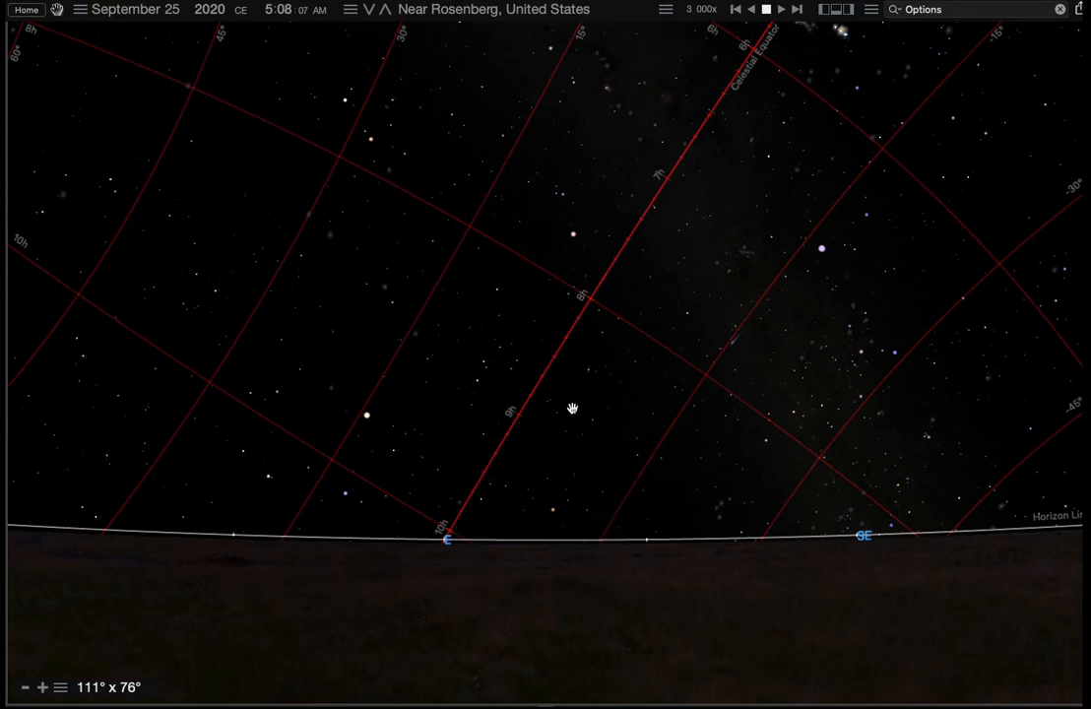
pyautogui.moveTo(575, 398)
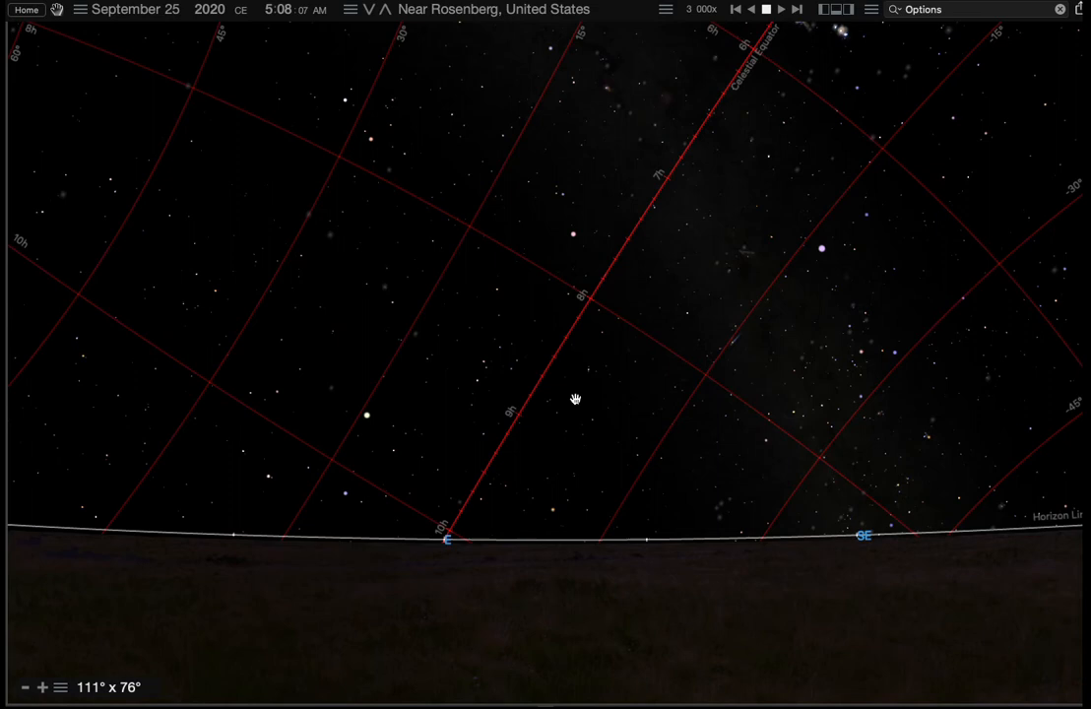
pyautogui.moveTo(386, 497)
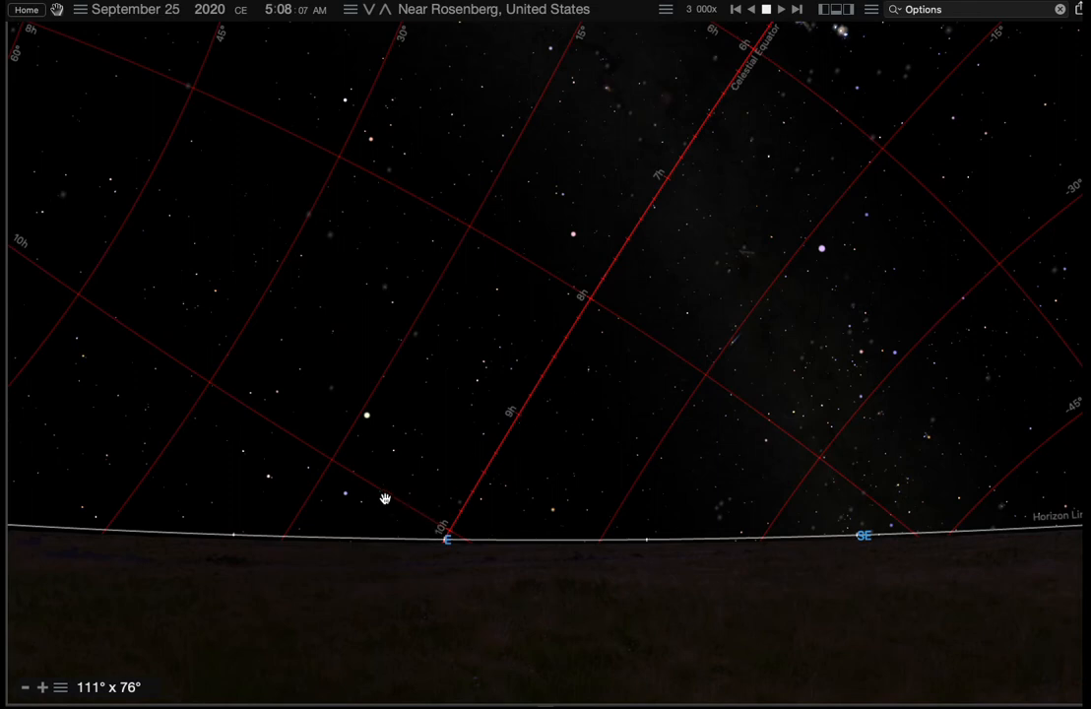
pyautogui.moveTo(134, 334)
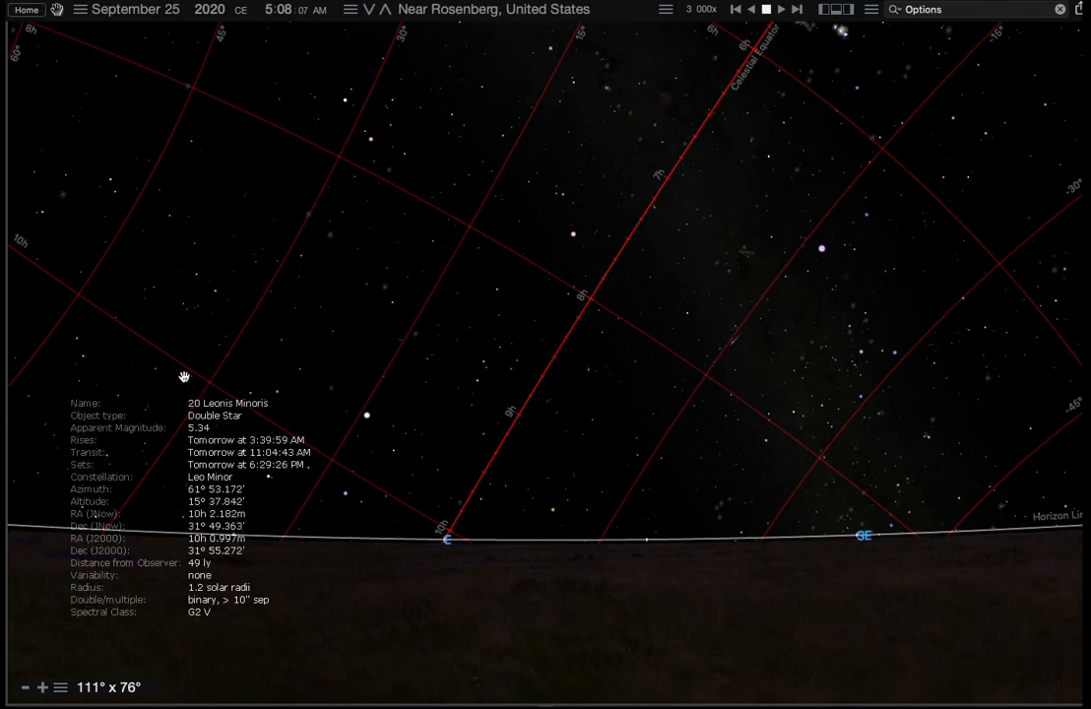
pyautogui.click(449, 535)
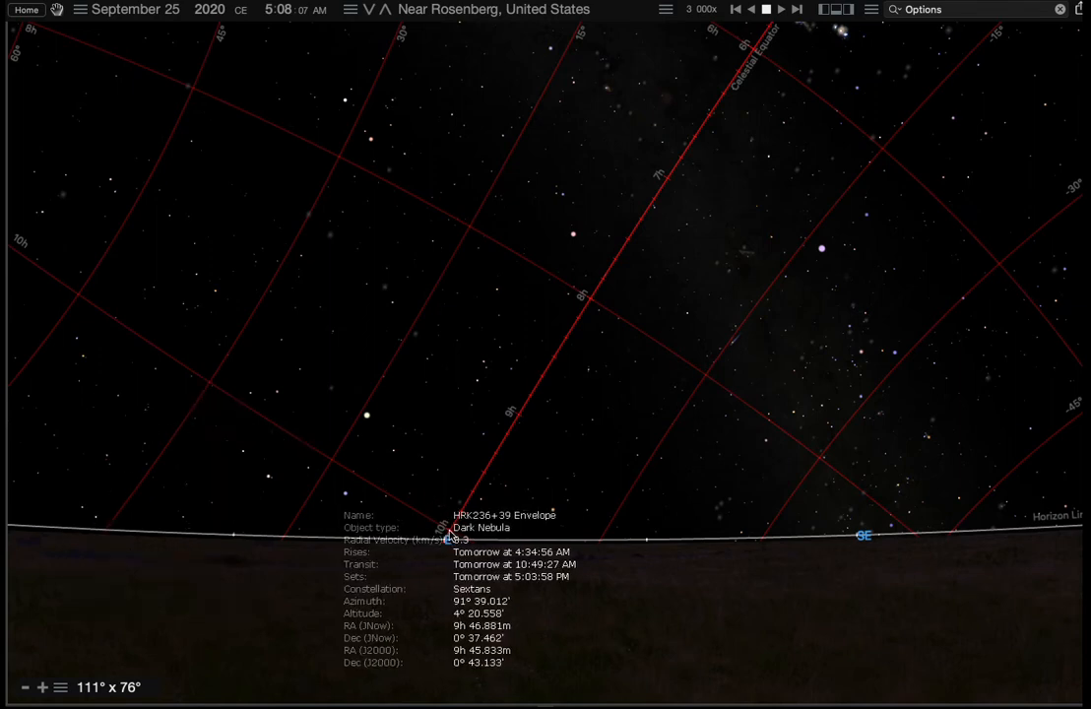
pyautogui.click(522, 497)
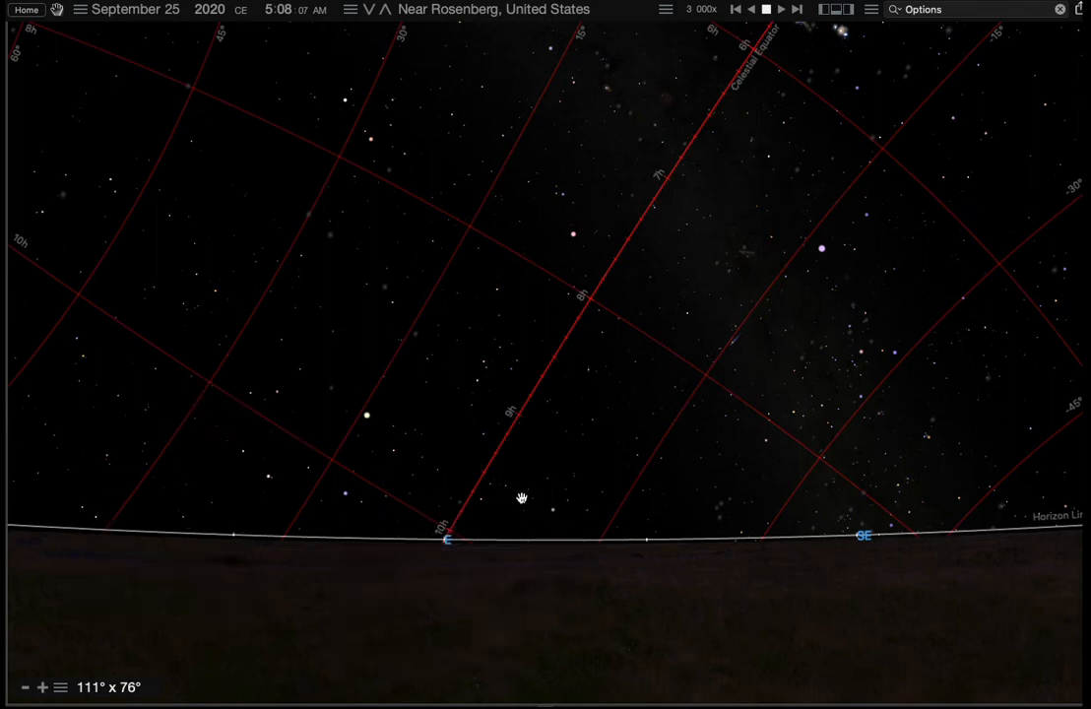
pyautogui.moveTo(551, 394)
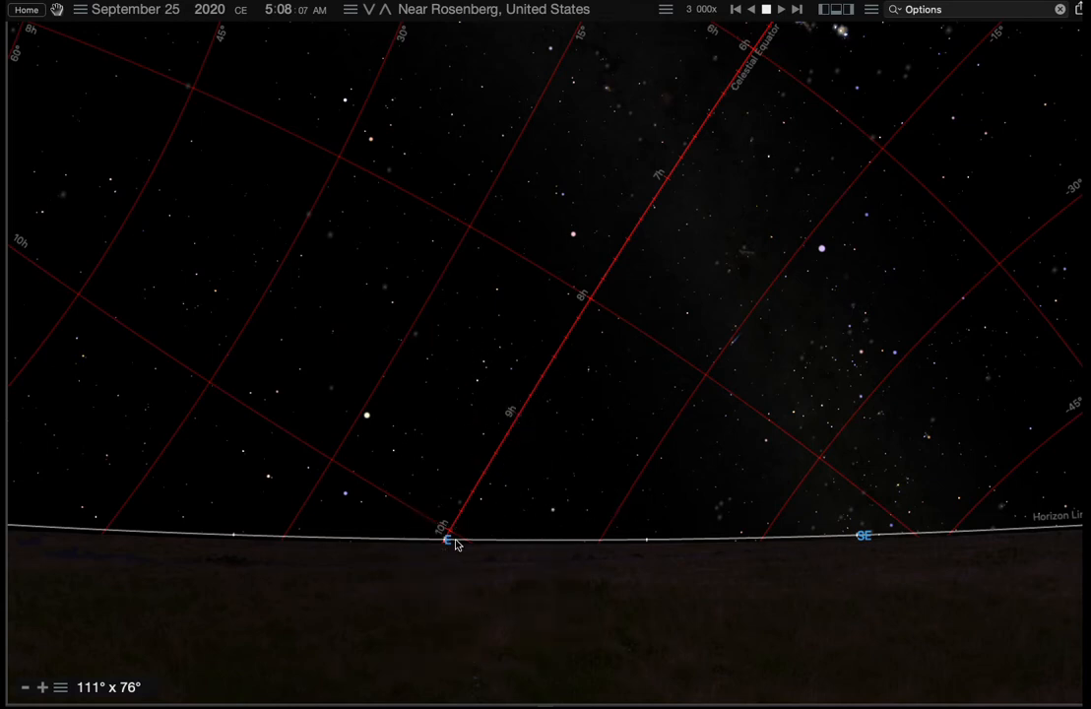
pyautogui.click(450, 539)
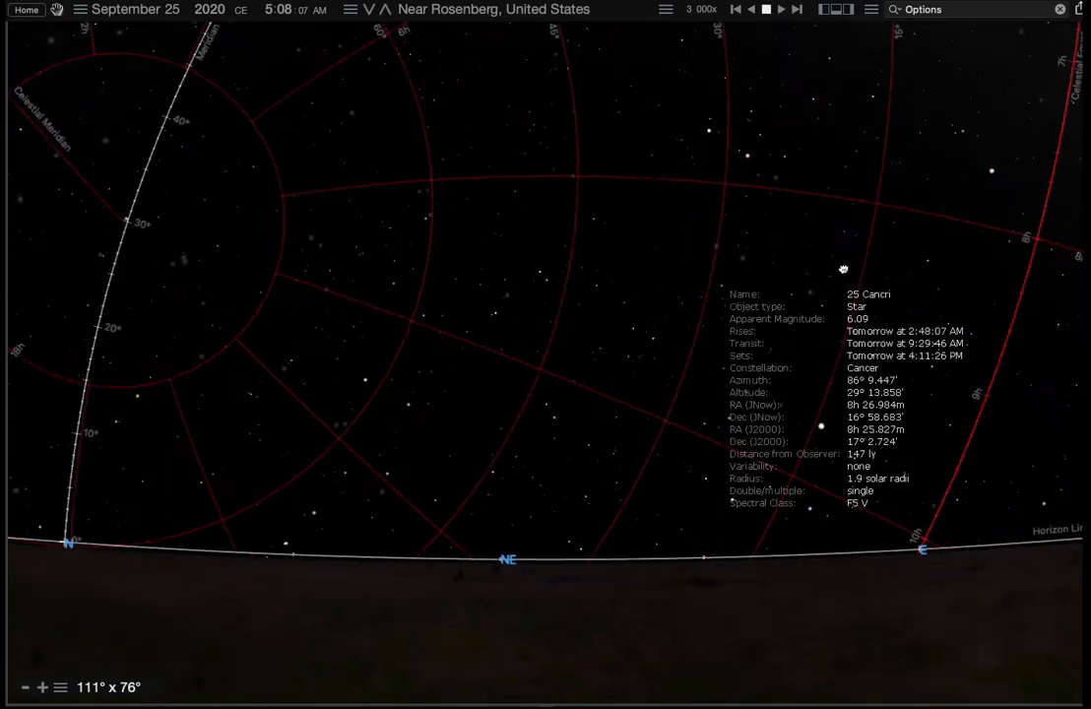
pyautogui.click(1005, 371)
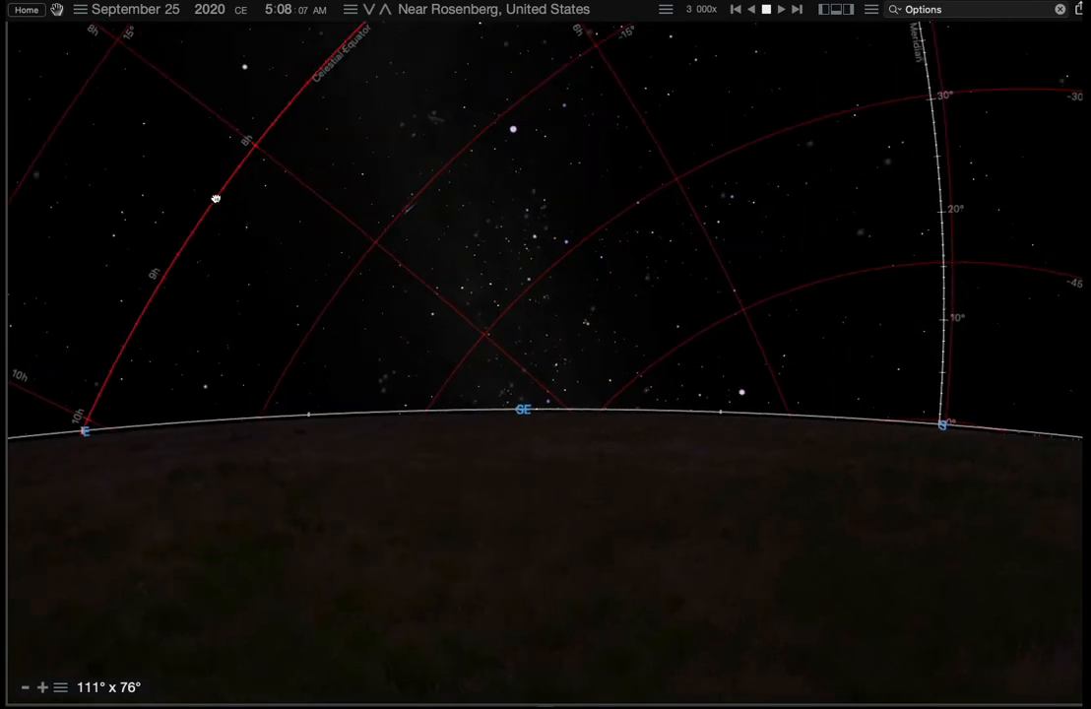
pyautogui.moveTo(215, 197); pyautogui.dragTo(1032, 252)
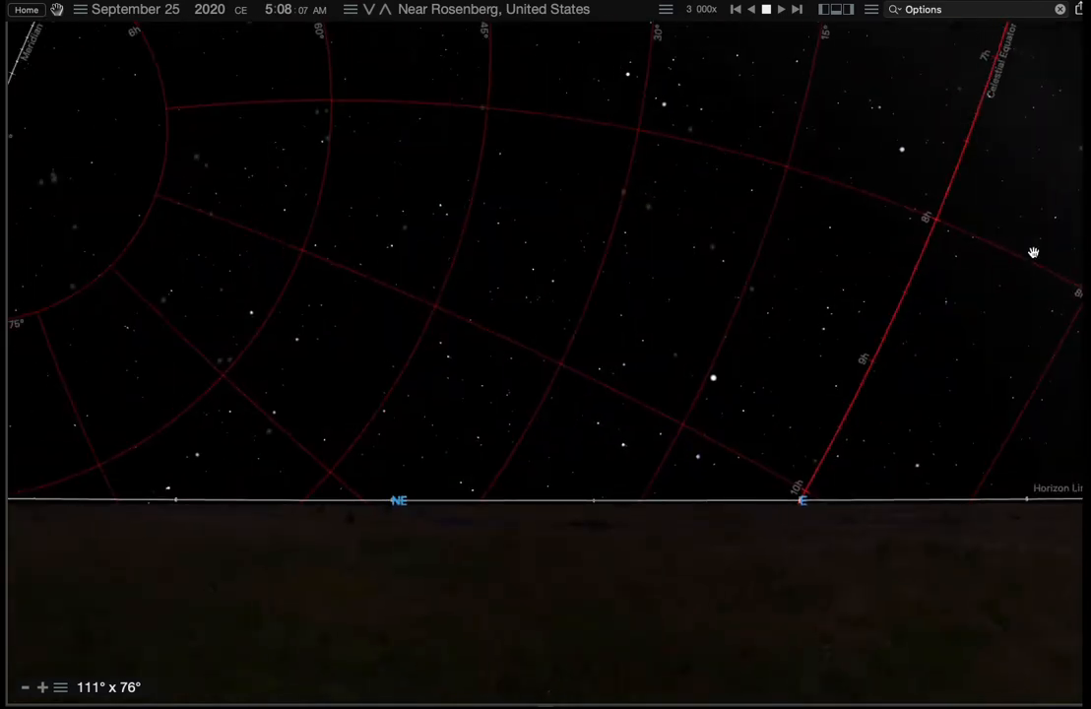
pyautogui.moveTo(1032, 252); pyautogui.dragTo(532, 189)
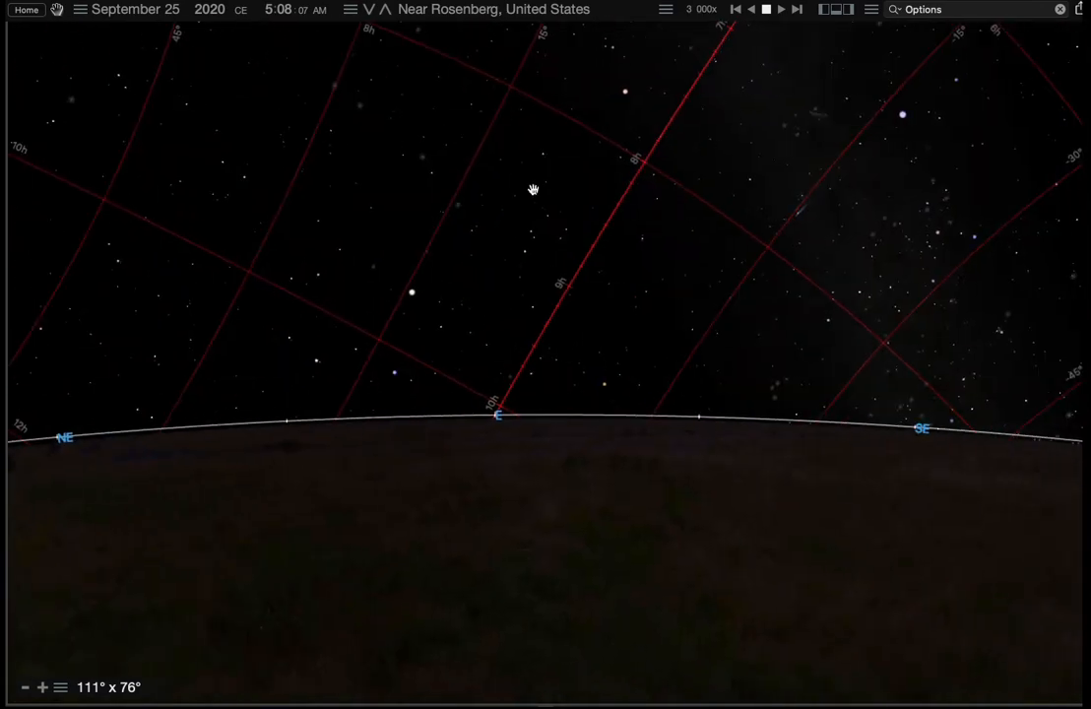
pyautogui.moveTo(532, 189); pyautogui.dragTo(843, 275)
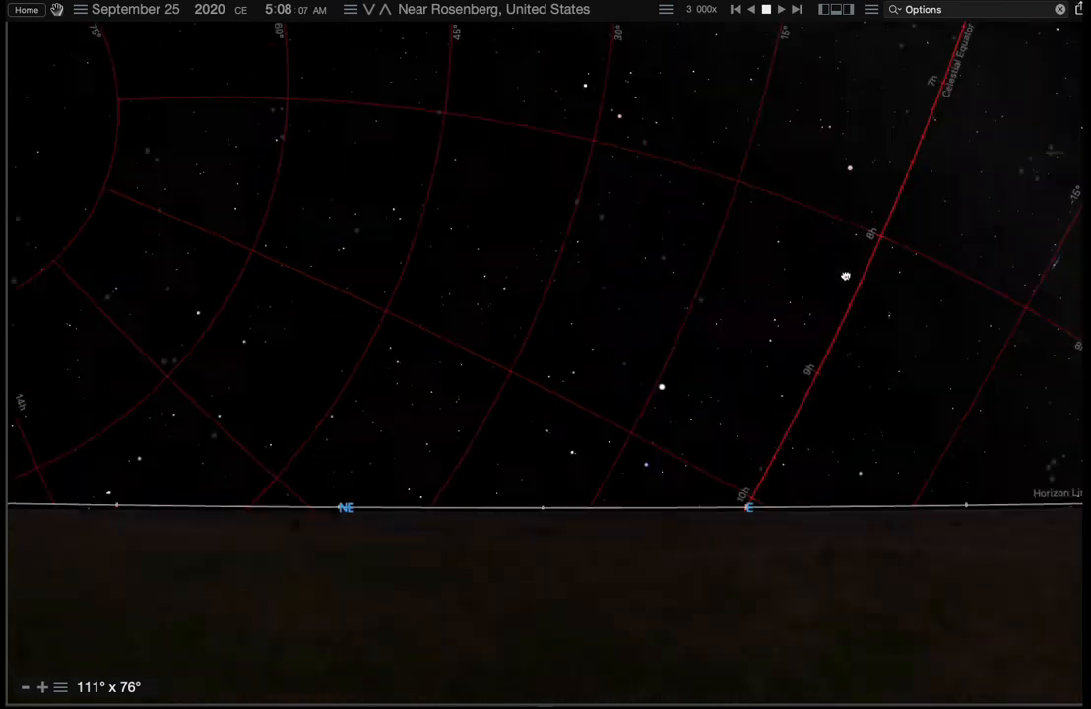
pyautogui.moveTo(843, 276); pyautogui.dragTo(567, 323)
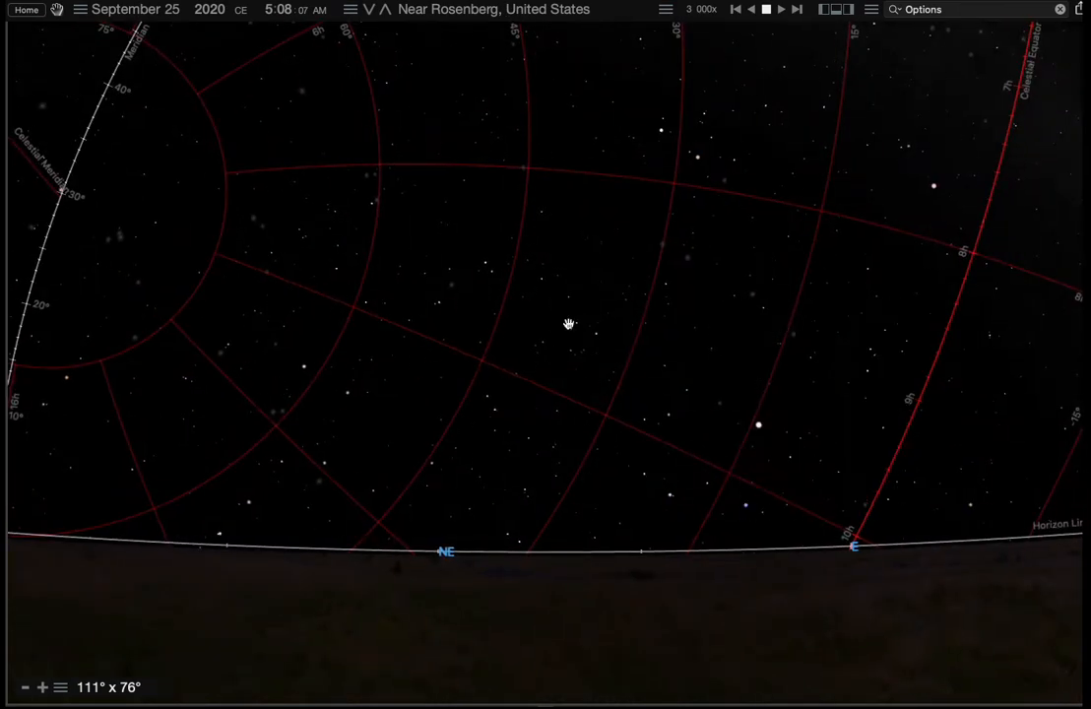
pyautogui.moveTo(568, 323); pyautogui.dragTo(638, 252)
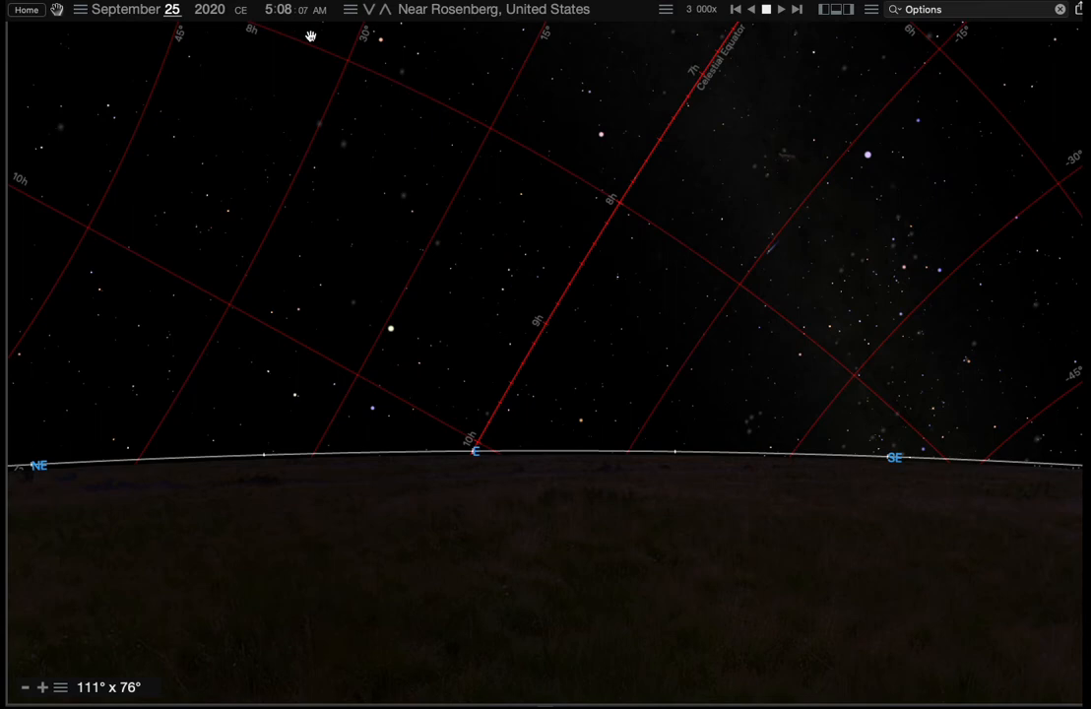
# Set the date to September 22, 2020 at 8:30 AM and centre the Sun in the sky view.
pyautogui.click(174, 8)
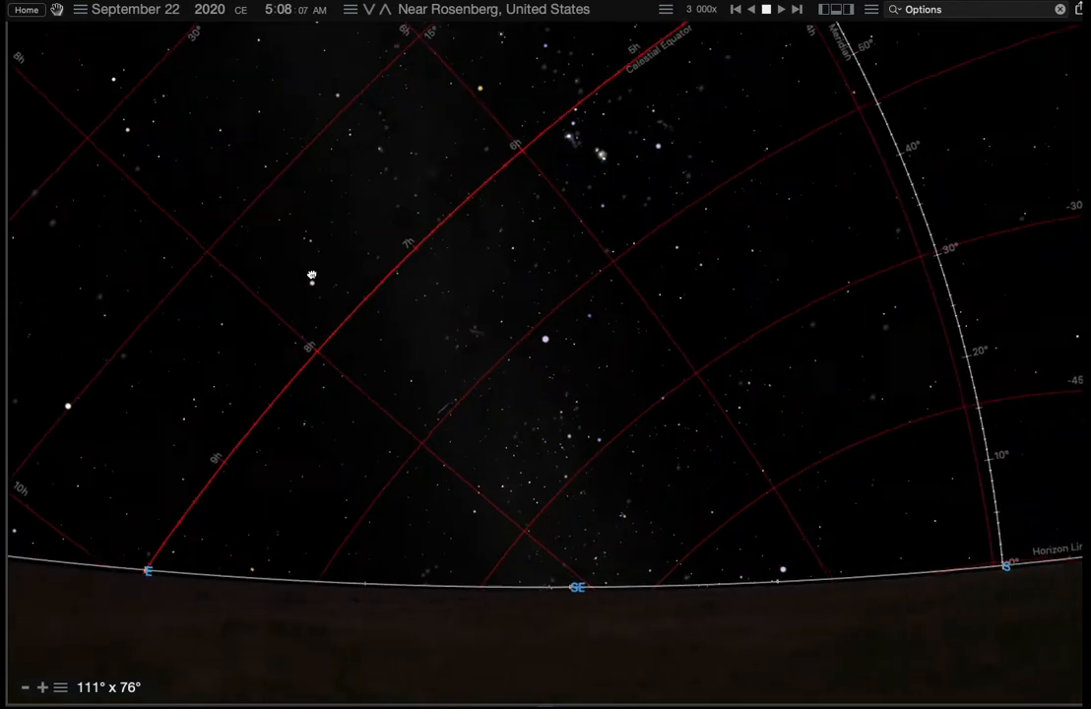
pyautogui.moveTo(311, 276); pyautogui.dragTo(737, 42)
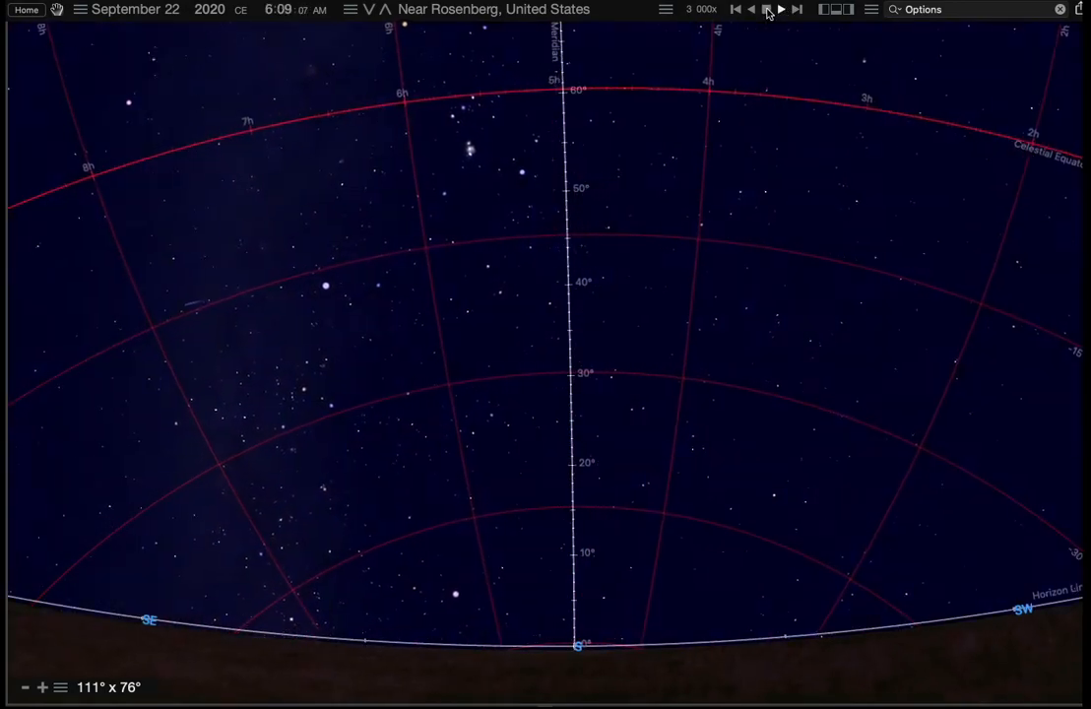
pyautogui.click(780, 8)
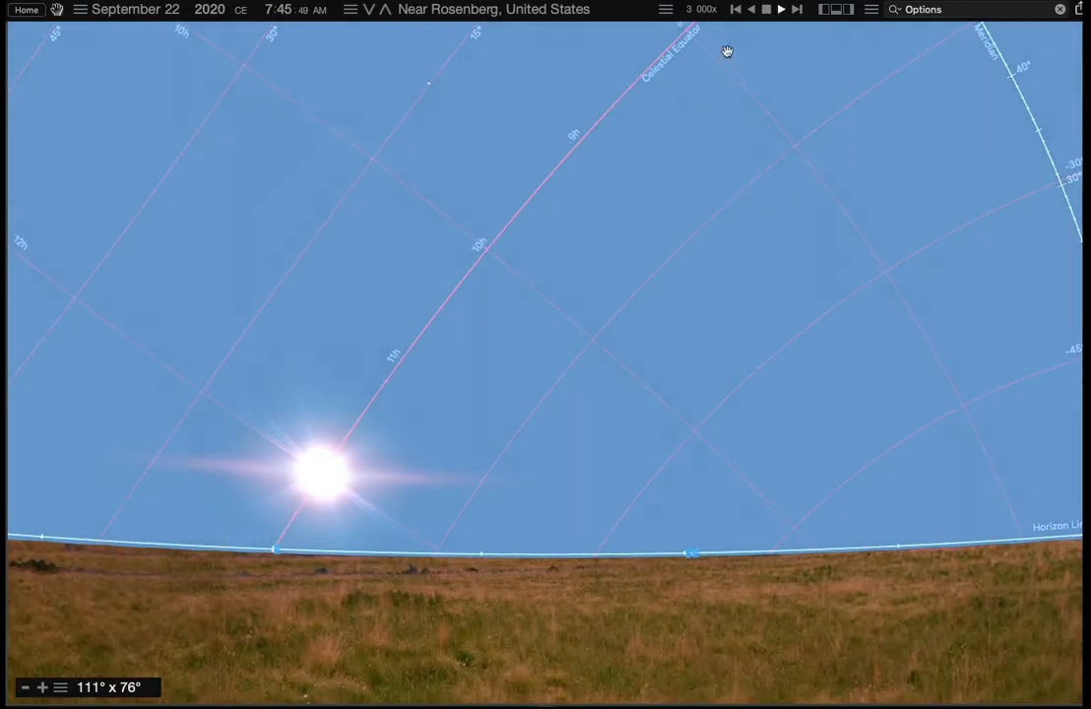
pyautogui.click(781, 8)
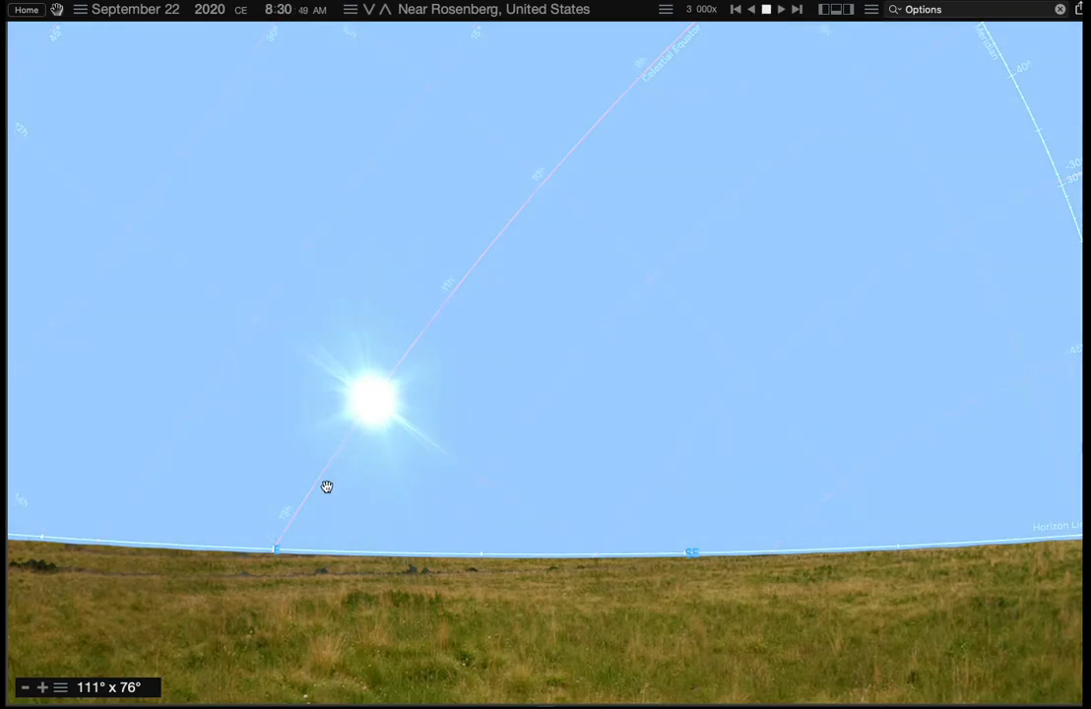
pyautogui.moveTo(327, 486); pyautogui.dragTo(520, 369)
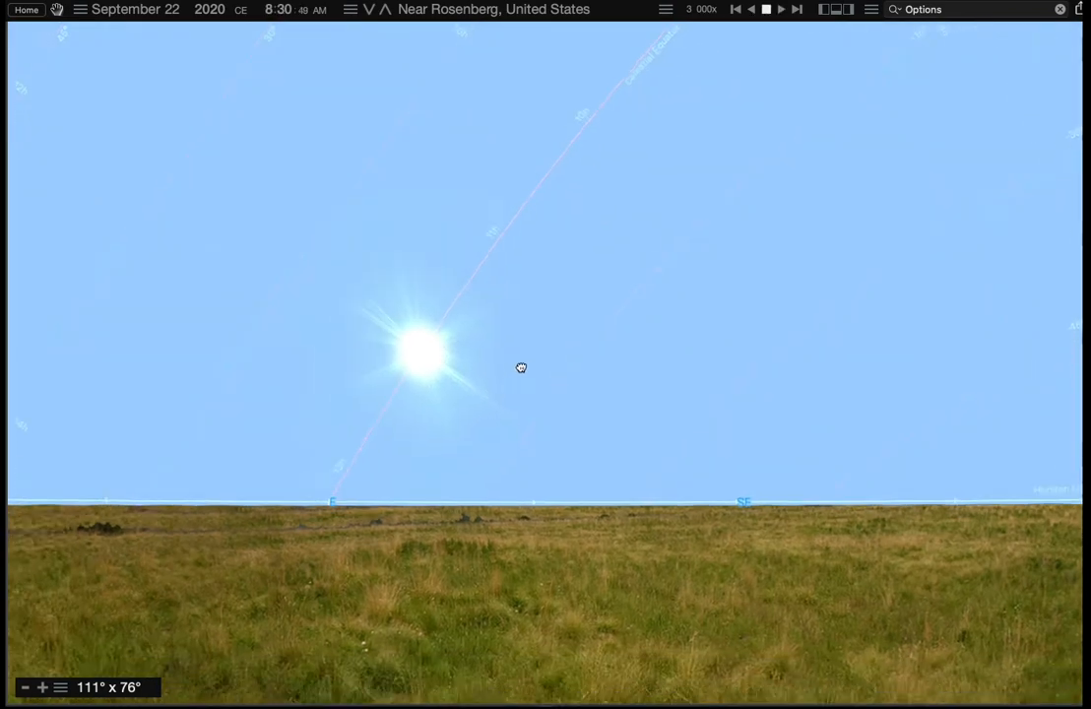
pyautogui.moveTo(520, 369); pyautogui.dragTo(587, 286)
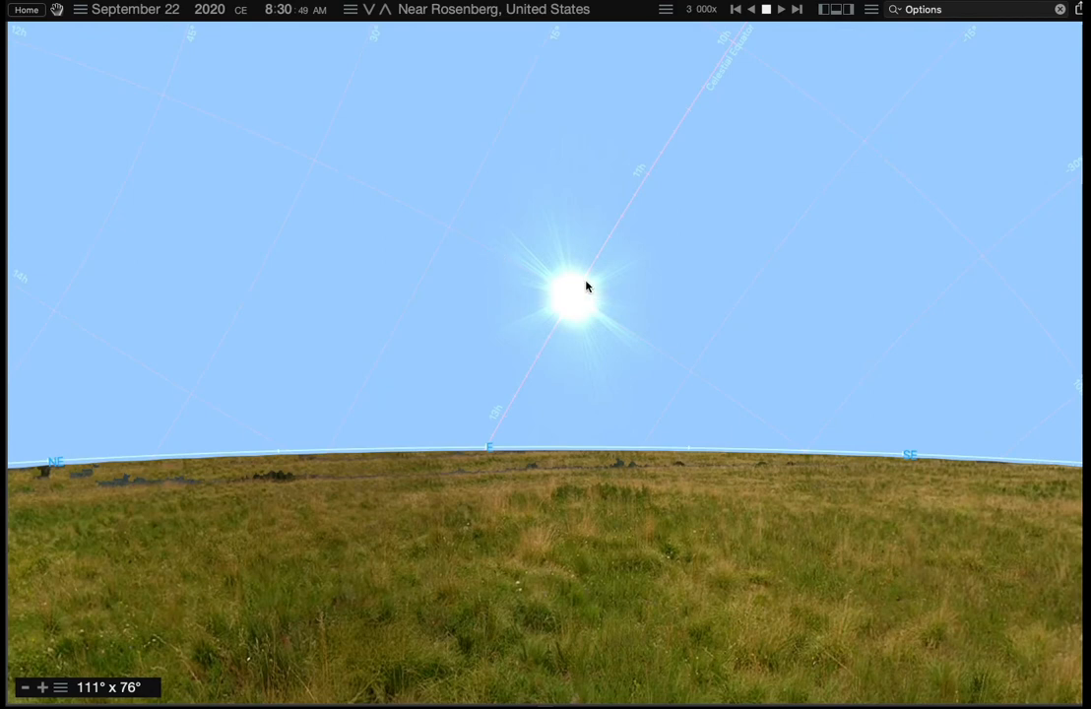
pyautogui.moveTo(579, 299)
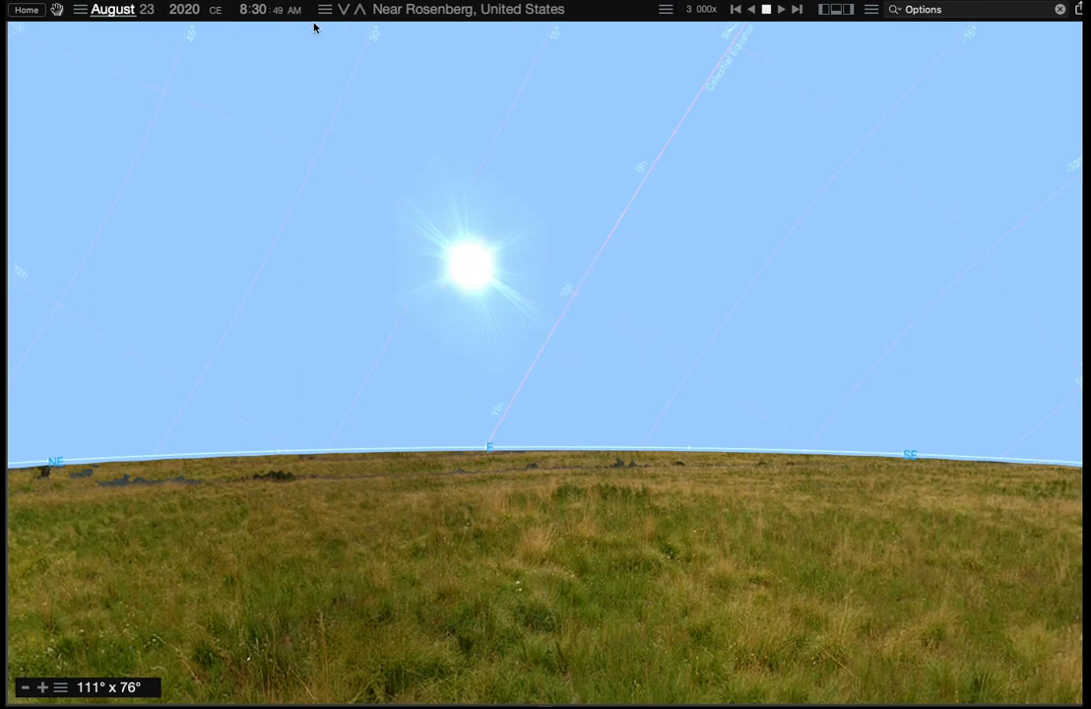
# Step back to March 21, 2020, frame the Sun above the horizon and clear the comet info readout.
pyautogui.click(111, 8)
pyautogui.write('21')
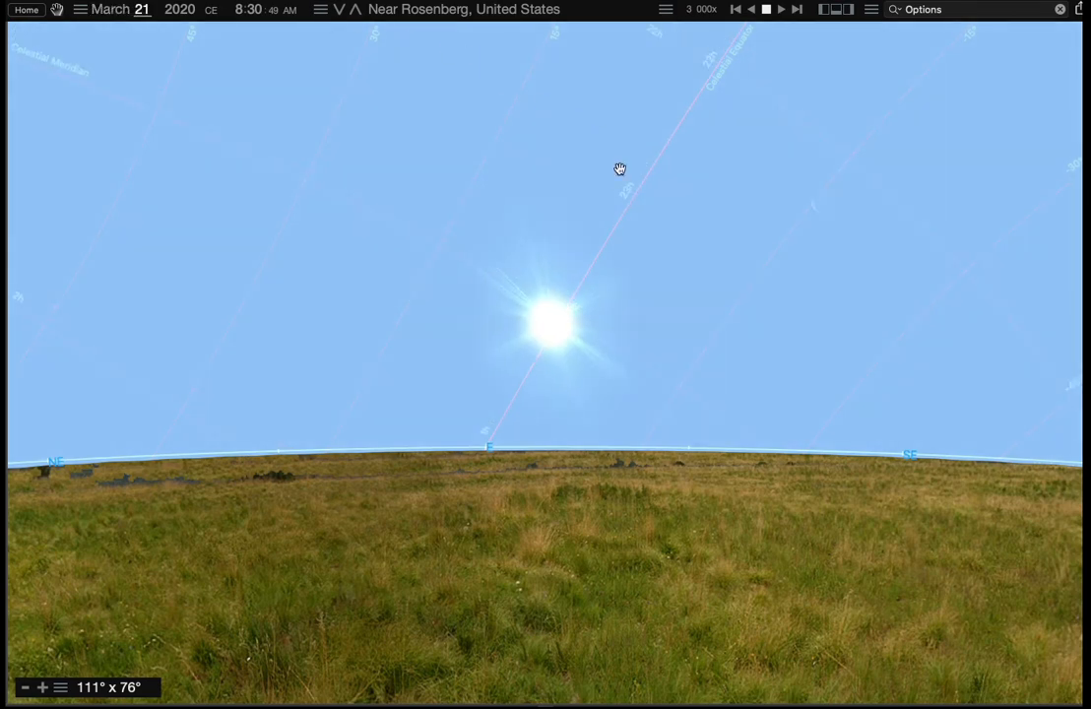
pyautogui.moveTo(618, 169); pyautogui.dragTo(567, 335)
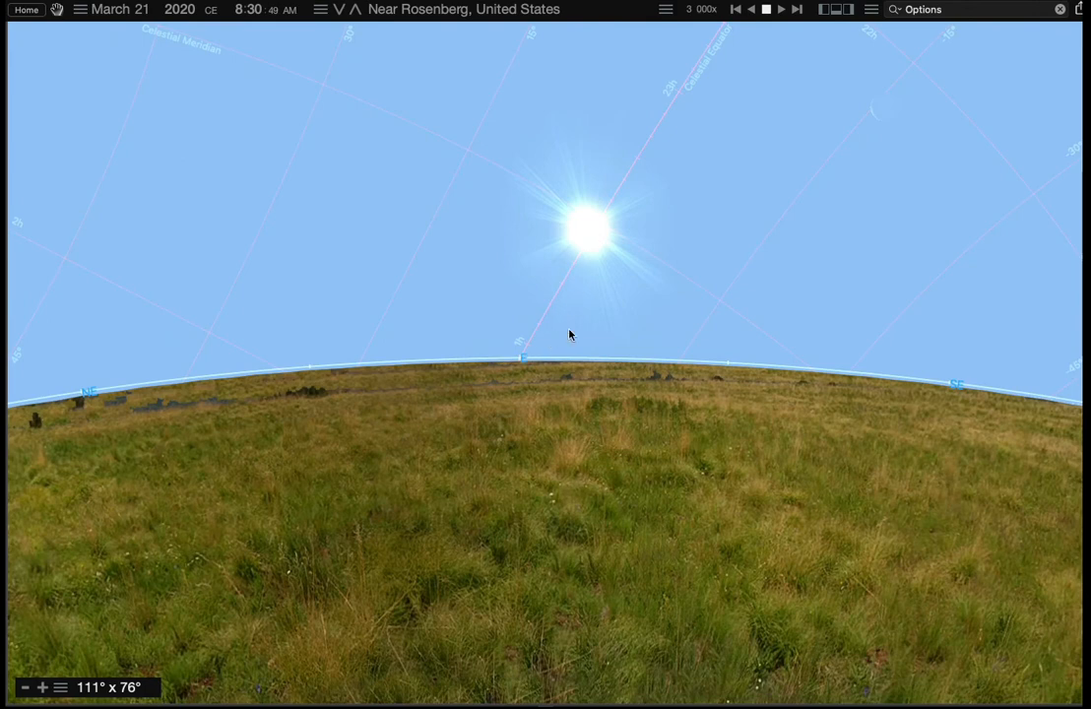
pyautogui.moveTo(524, 359)
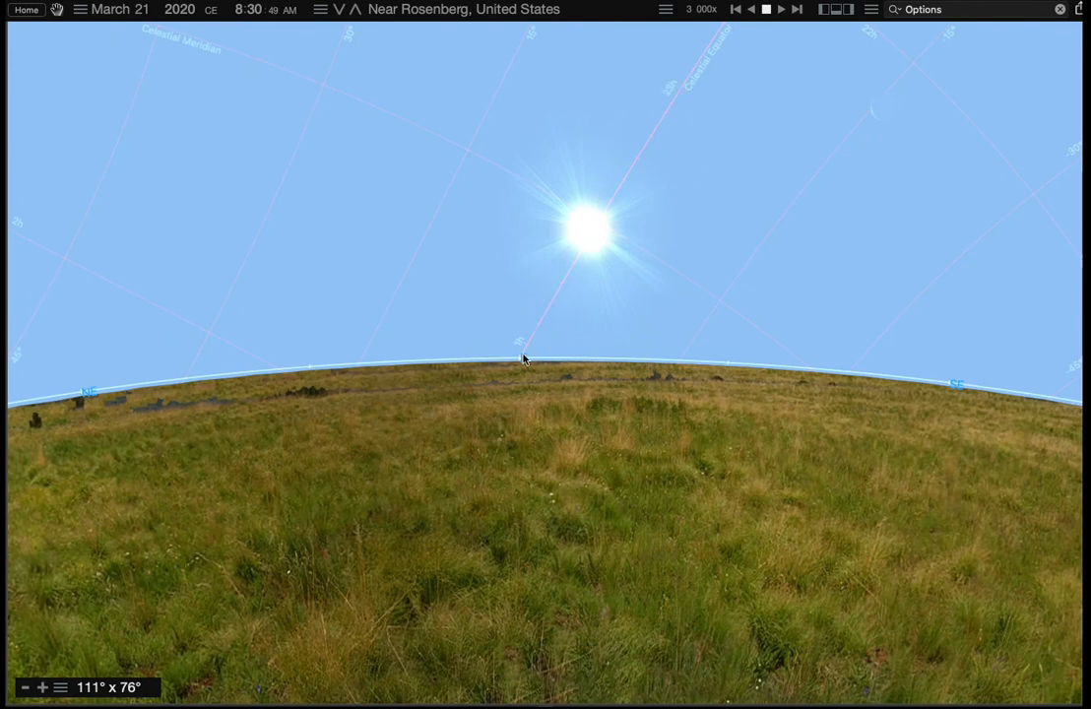
pyautogui.moveTo(520, 191)
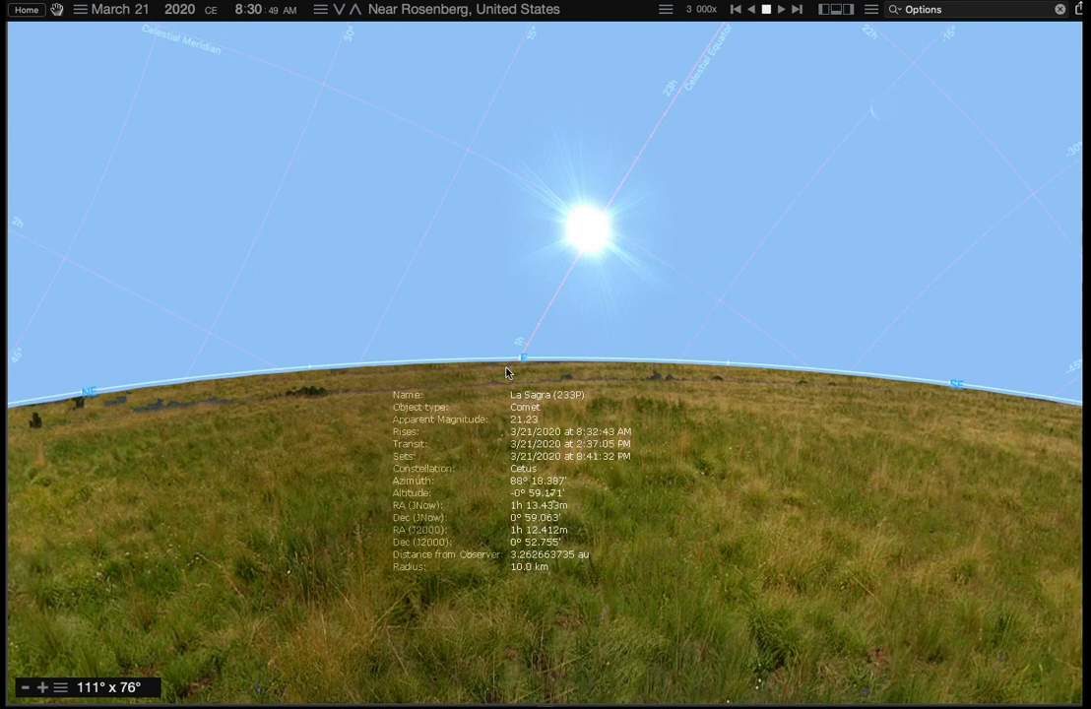
pyautogui.click(576, 273)
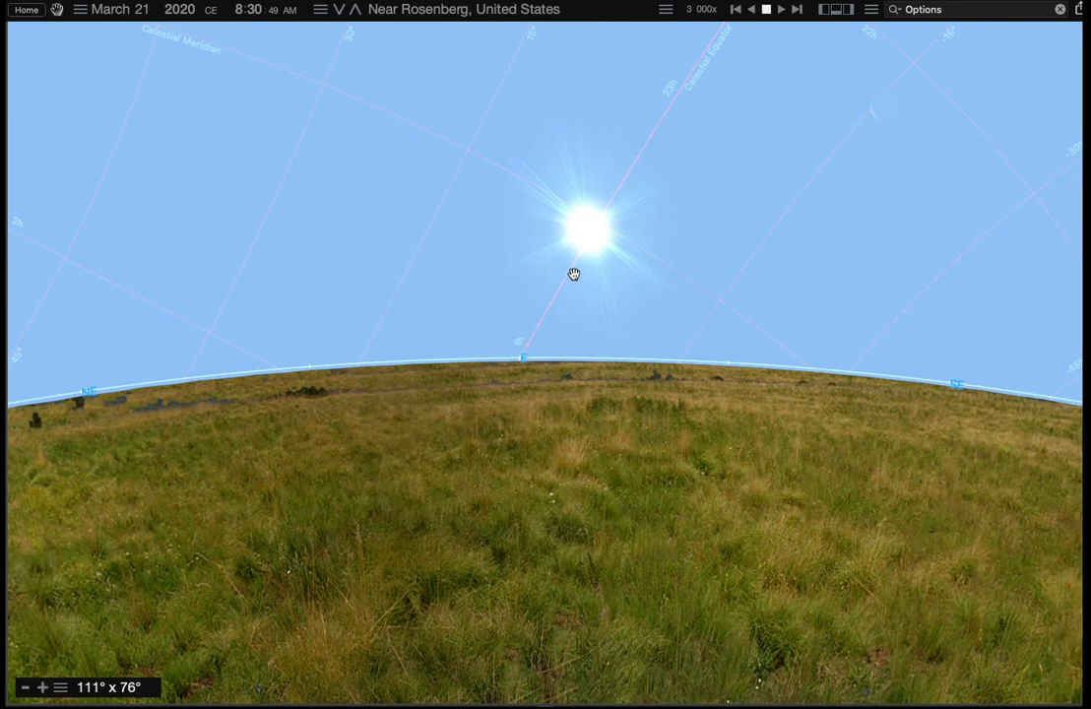
pyautogui.moveTo(575, 274); pyautogui.dragTo(481, 382)
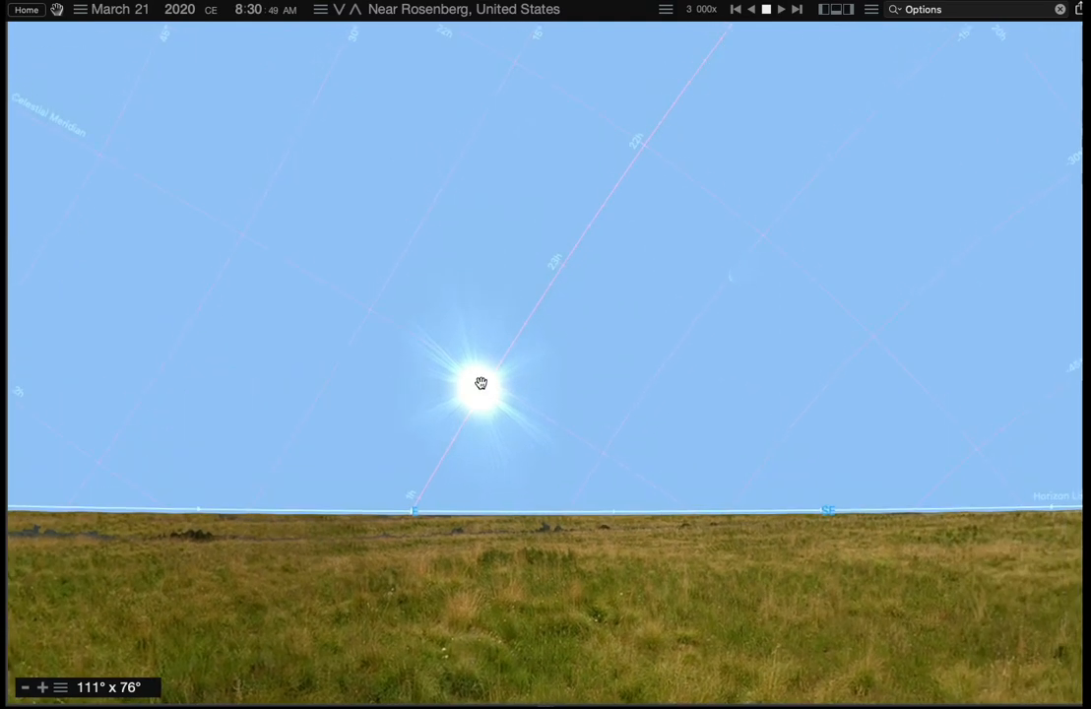
pyautogui.click(481, 384)
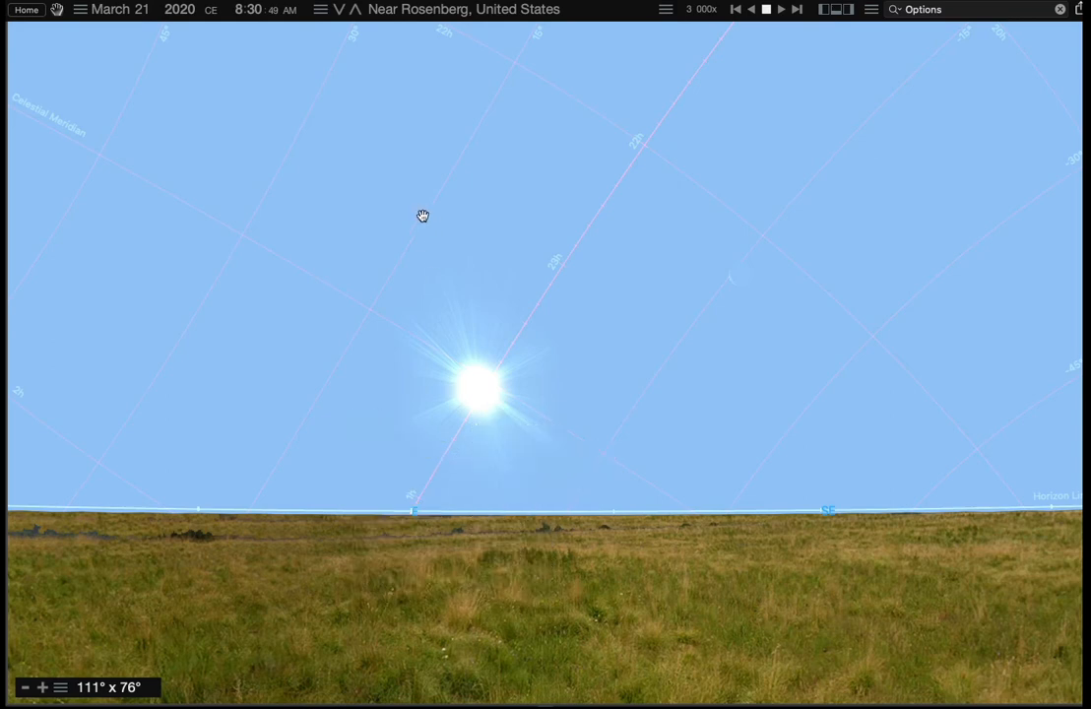
pyautogui.moveTo(254, 141)
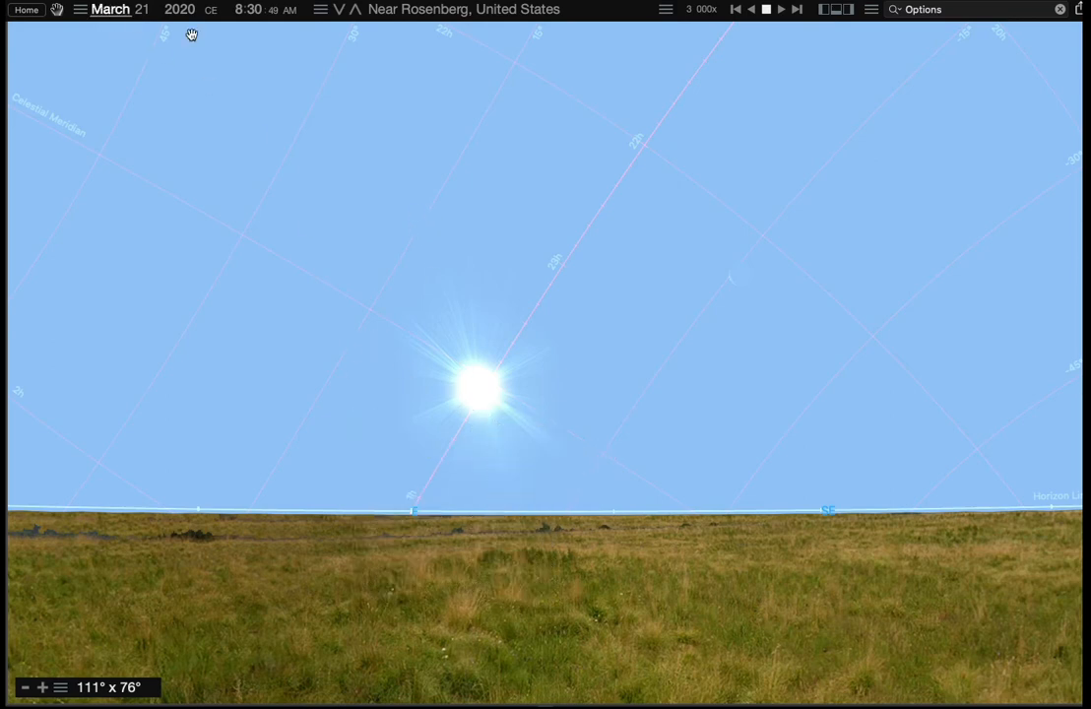
# Step the date through June 21 and December 21 to March 21, 2021, panning to keep the Sun centred.
pyautogui.click(111, 8)
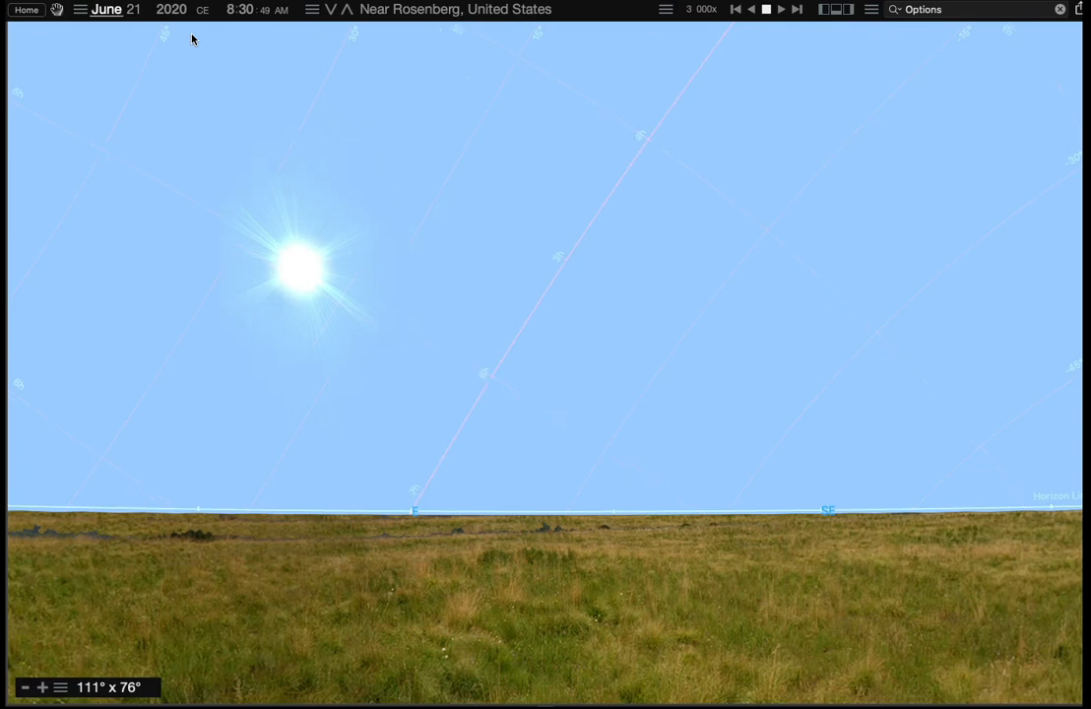
pyautogui.click(106, 8)
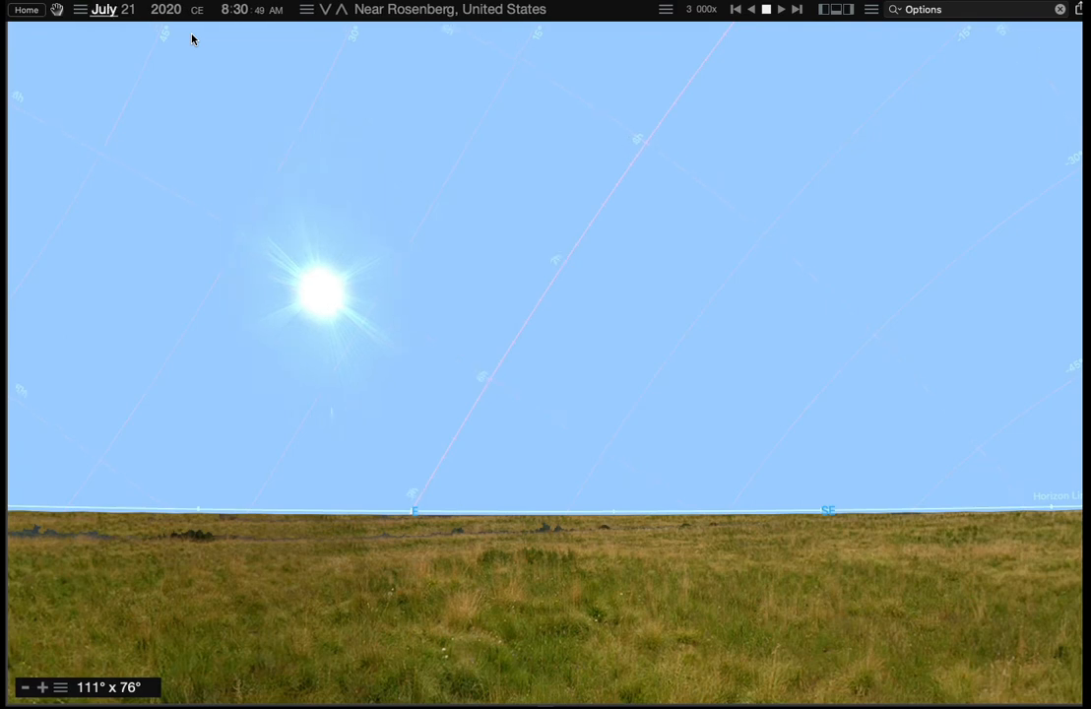
pyautogui.click(103, 8)
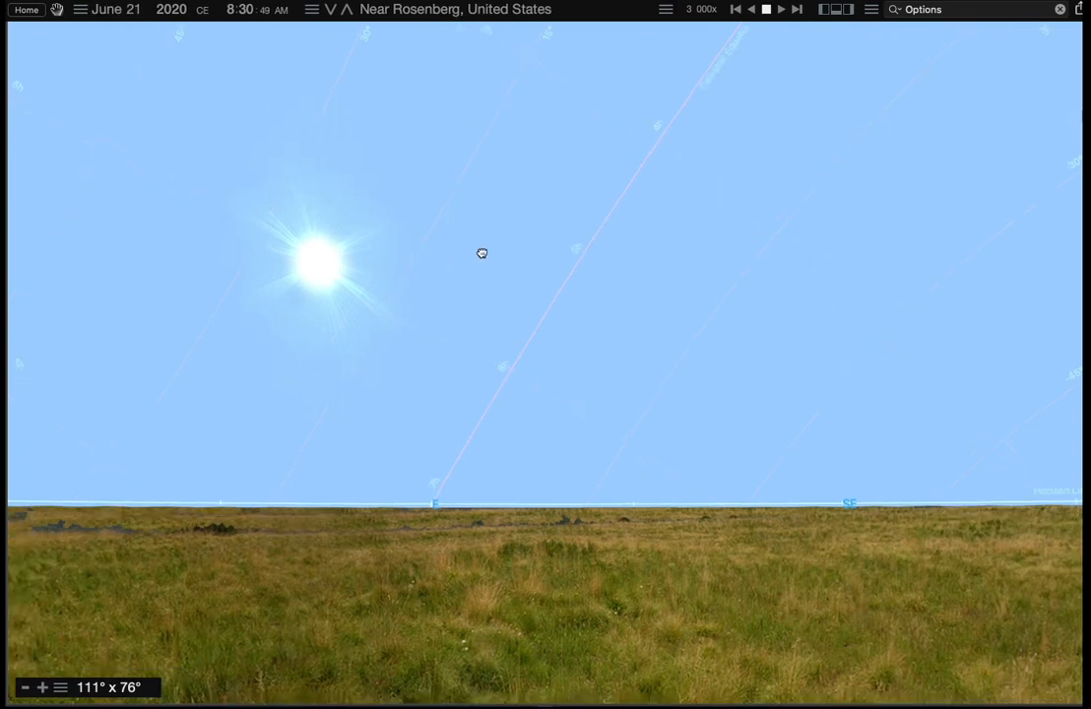
pyautogui.moveTo(481, 252); pyautogui.dragTo(696, 335)
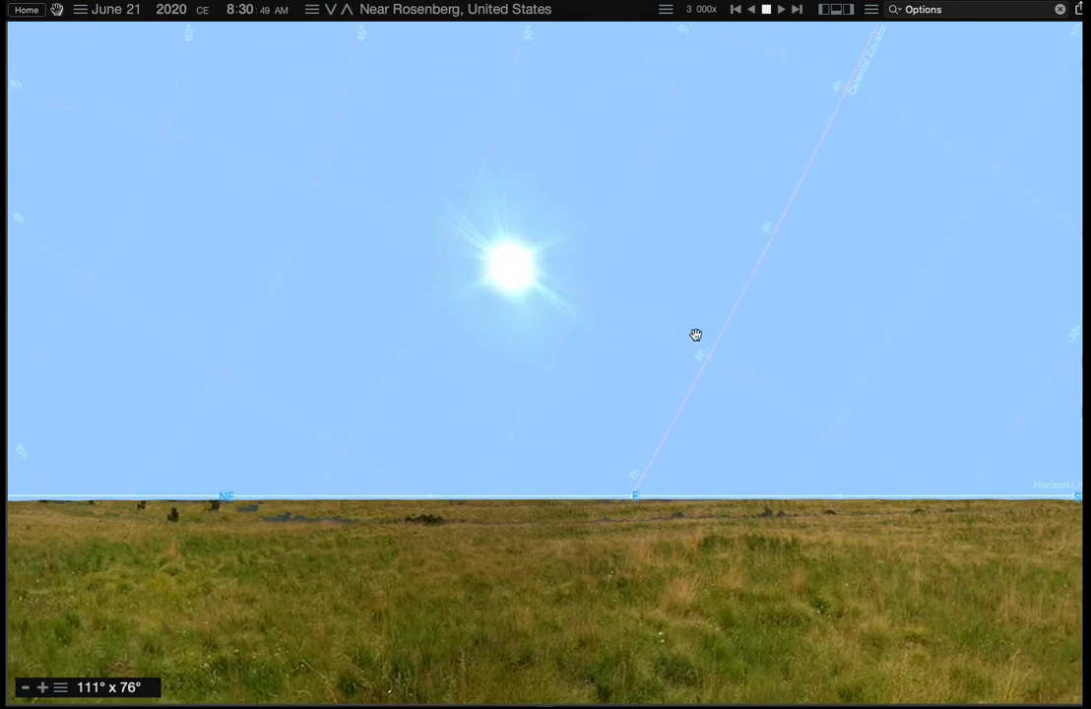
pyautogui.moveTo(126, 40)
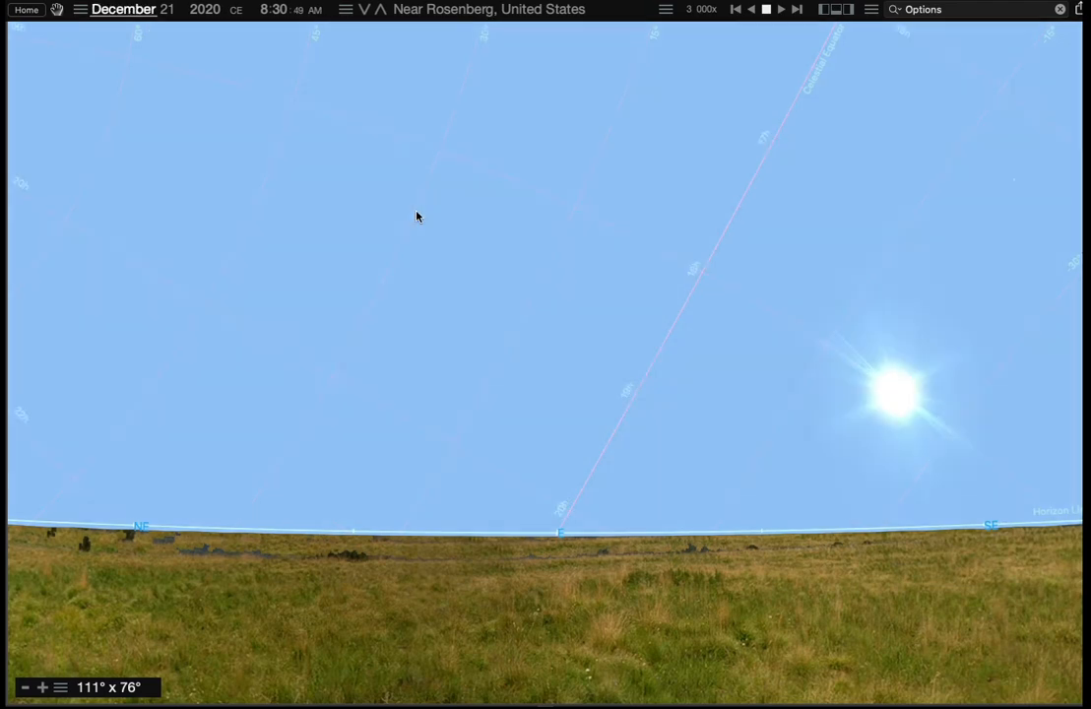
pyautogui.moveTo(417, 217); pyautogui.dragTo(417, 264)
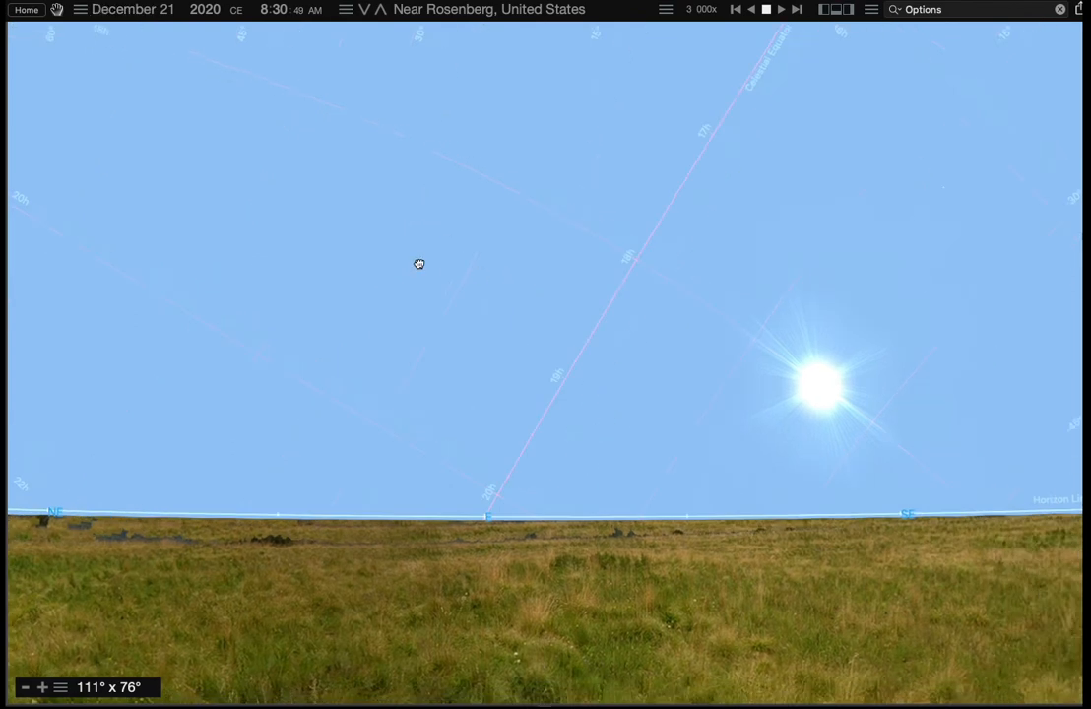
pyautogui.moveTo(417, 264); pyautogui.dragTo(384, 300)
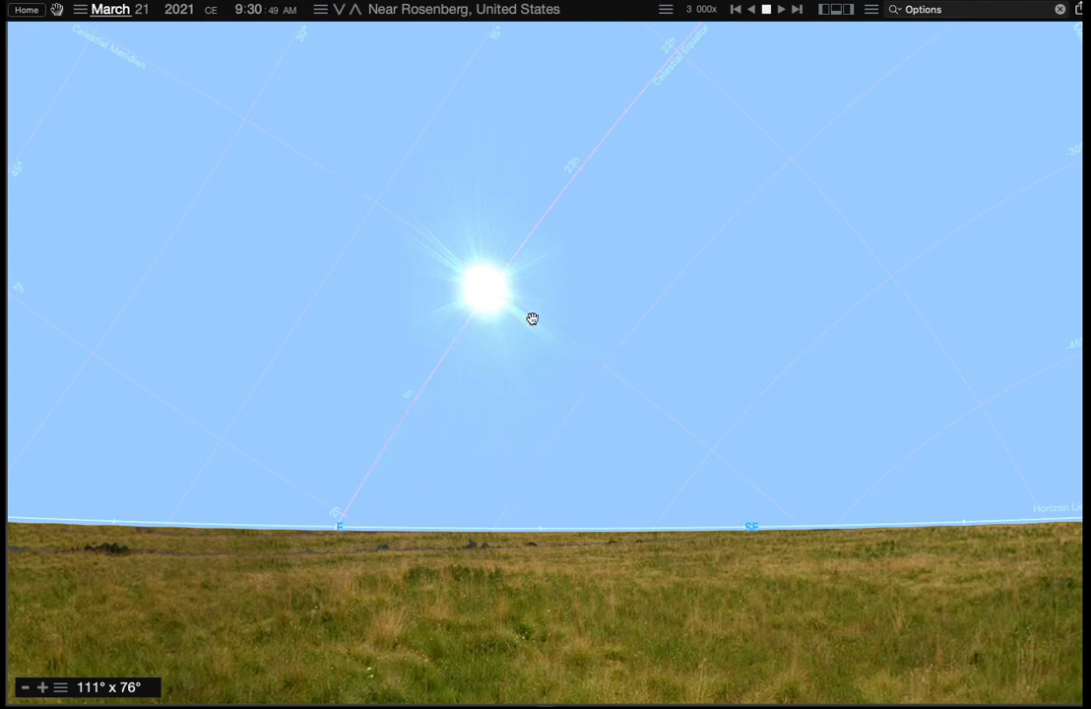
pyautogui.moveTo(337, 151)
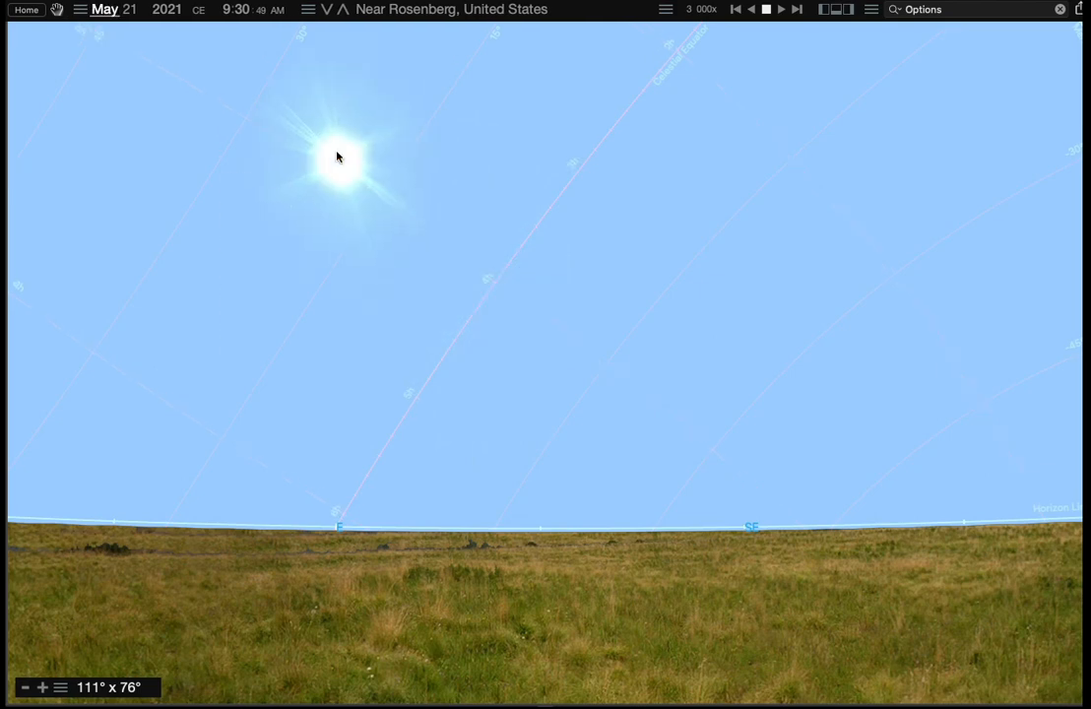
# Advance the date to June 21, 2021 at 9:30 AM with the Sun higher in the sky.
pyautogui.click(105, 8)
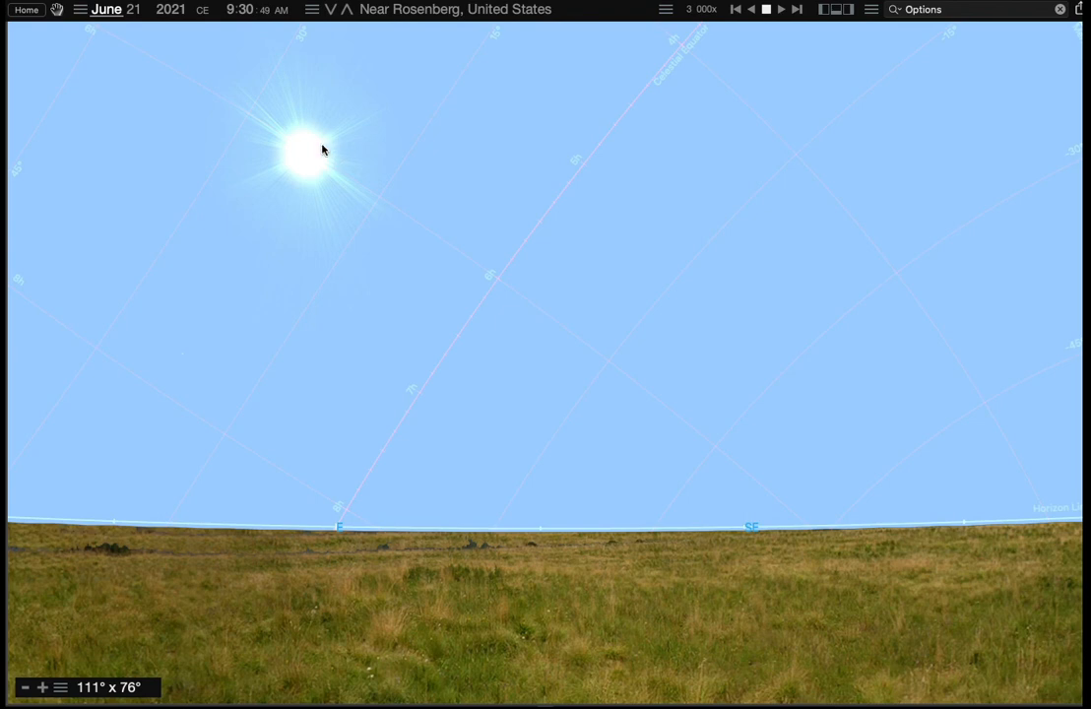
pyautogui.moveTo(213, 118)
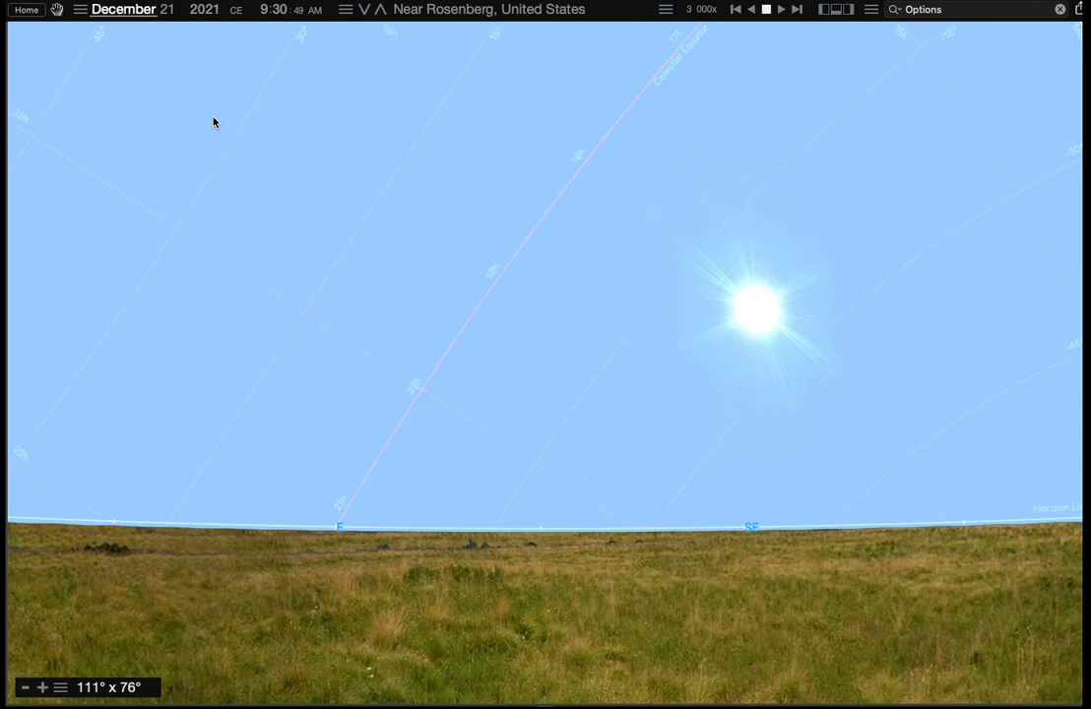
pyautogui.moveTo(702, 39)
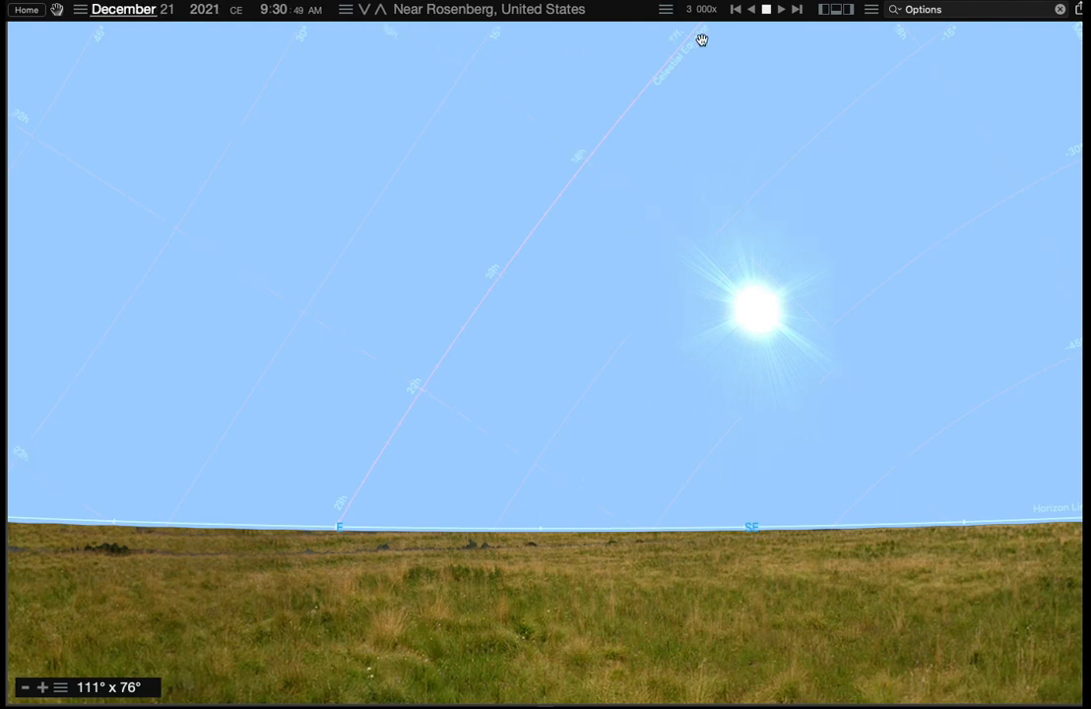